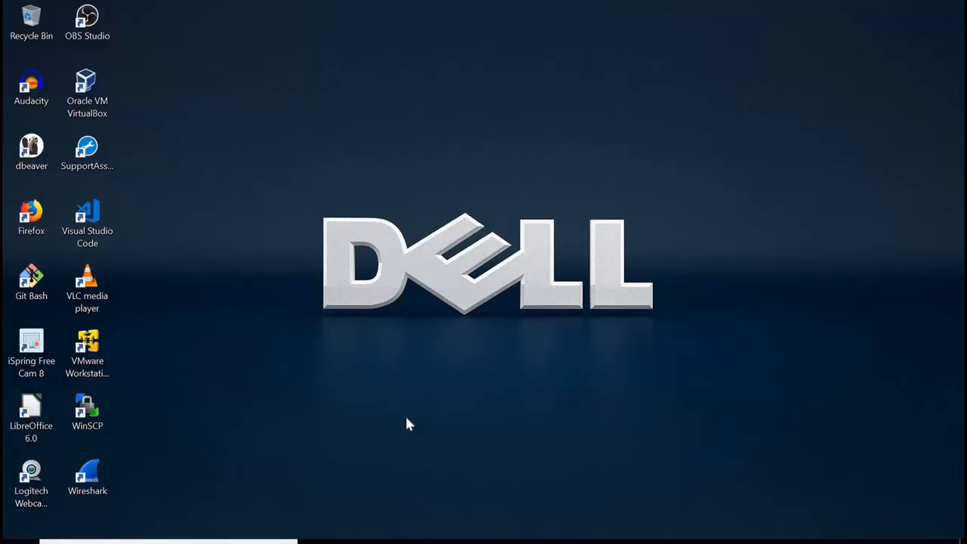
mouse_move(408, 421)
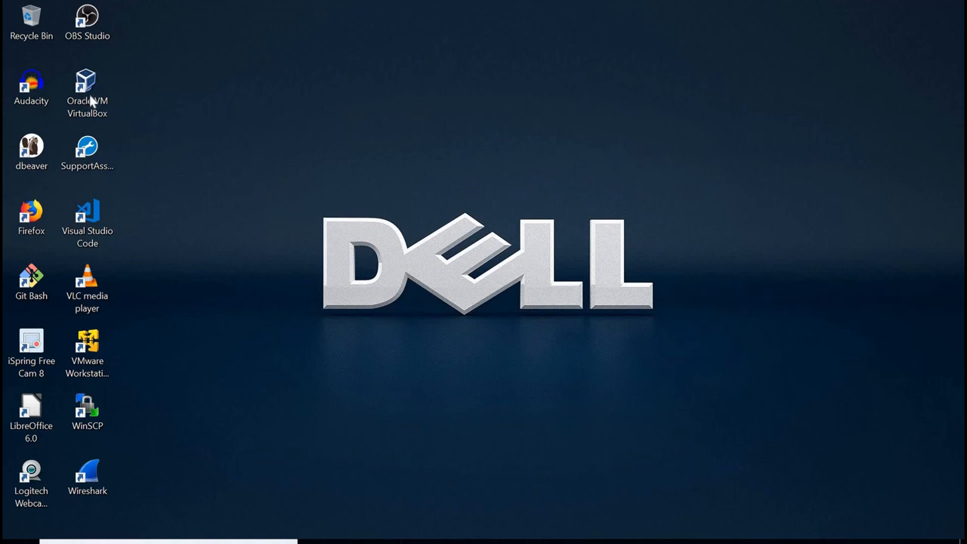
Launch Oracle VM VirtualBox from its desktop shortcut's context menu.
right_click(86, 87)
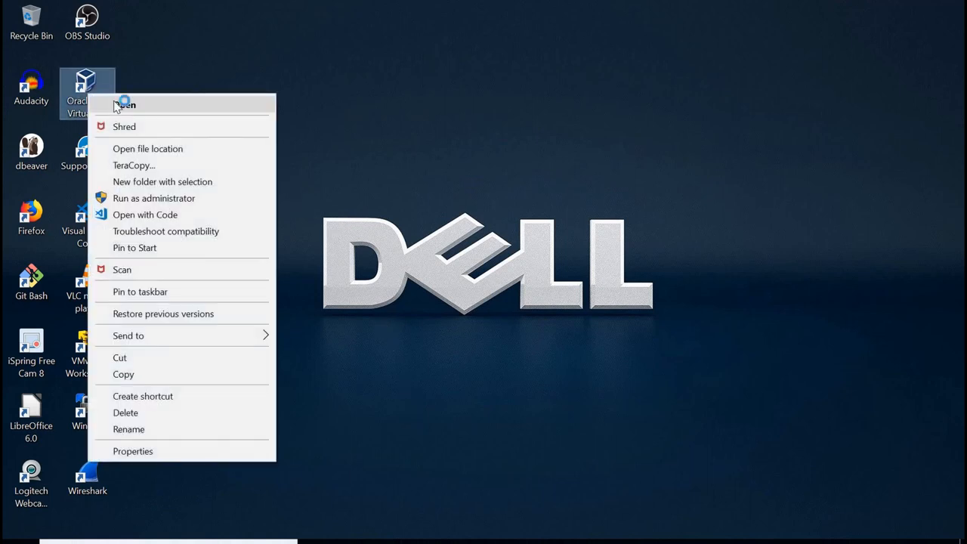
left_click(125, 104)
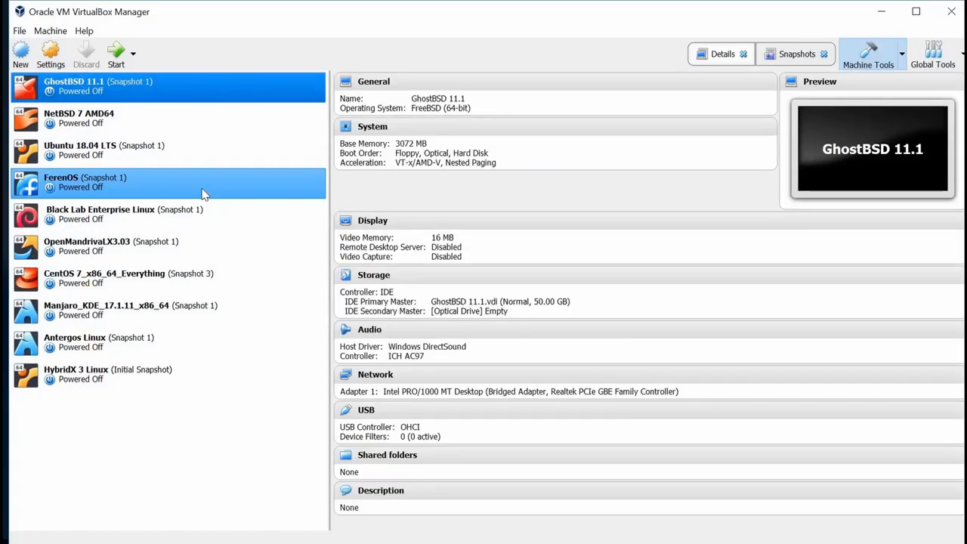
left_click(83, 118)
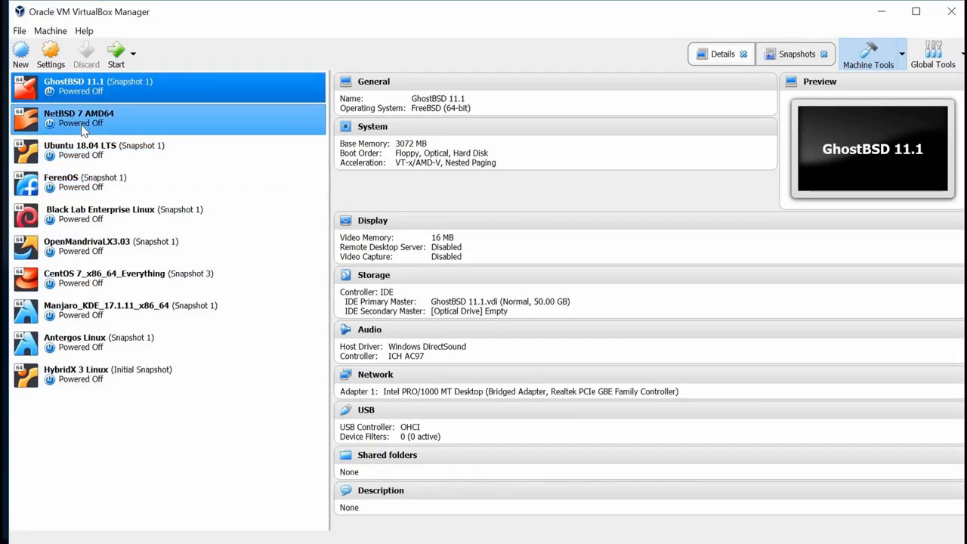
mouse_move(78, 118)
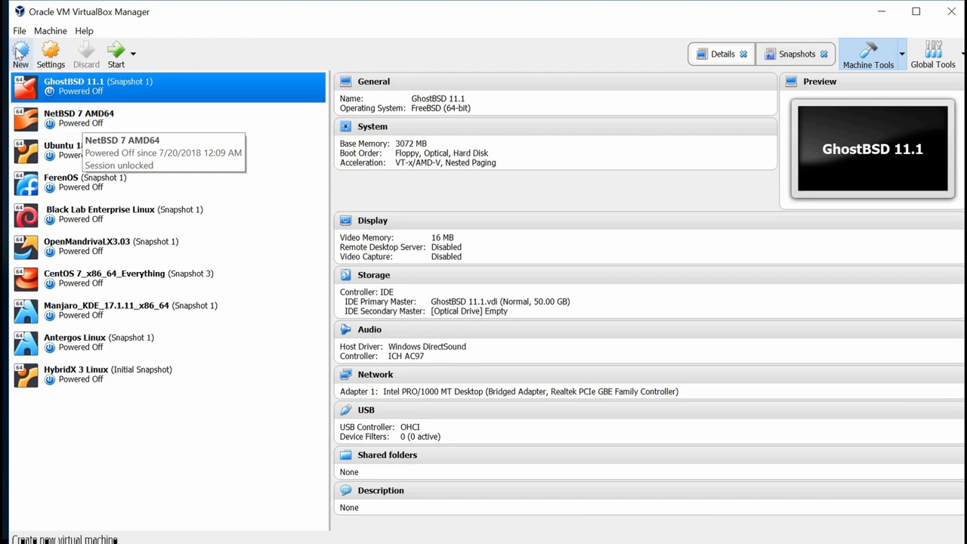
Define a new VM 'OpenBSD 6.3' of type BSD, OpenBSD 64-bit, with 2048 MB RAM.
left_click(20, 53)
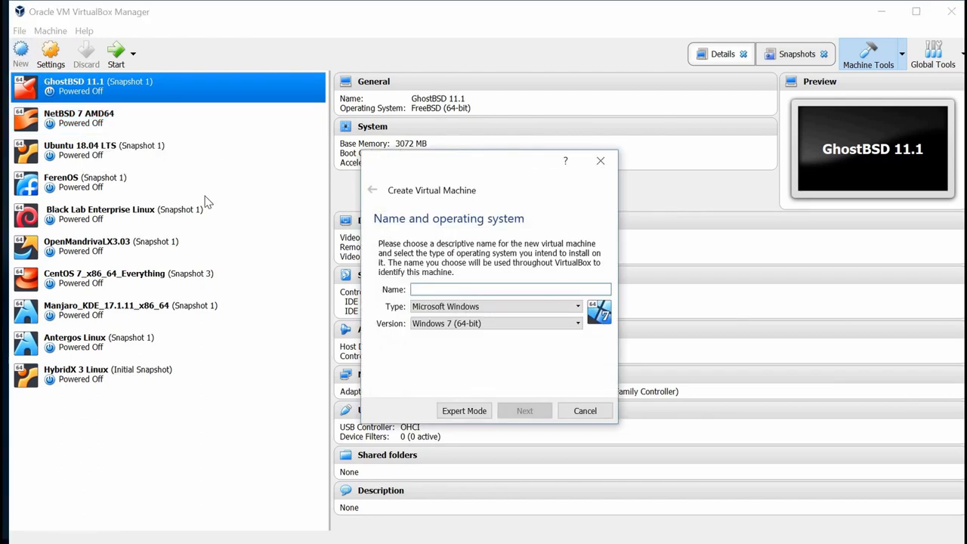
type("OpenB")
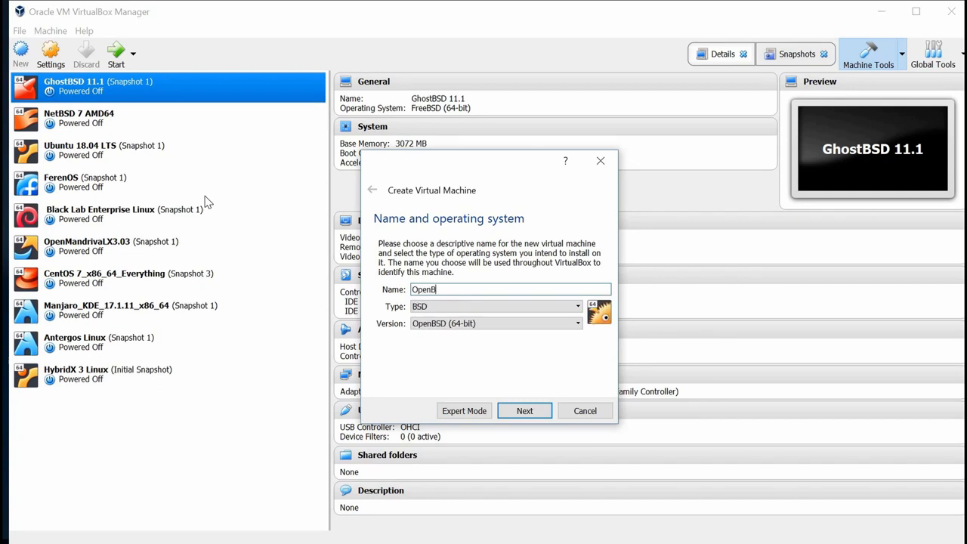
type("SD 6.3")
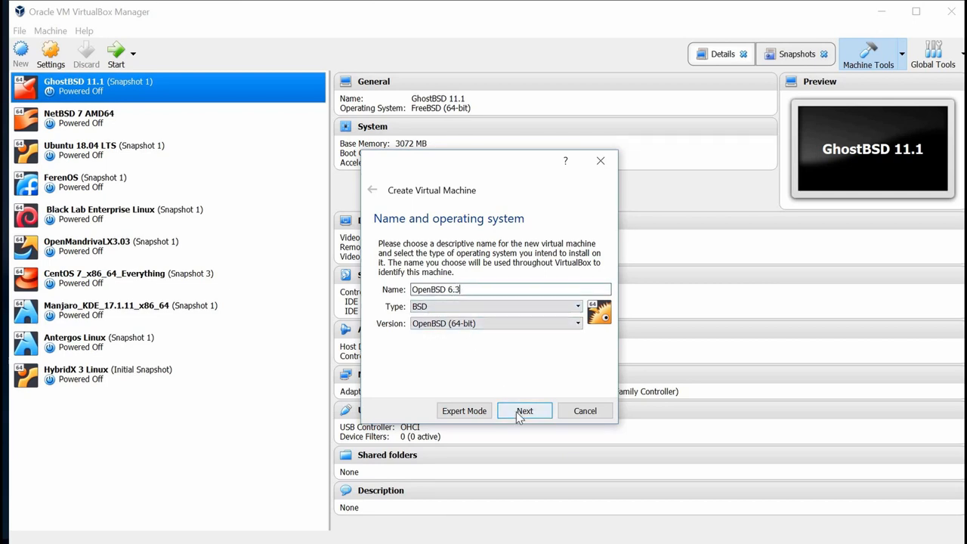
left_click(524, 410)
type("2048")
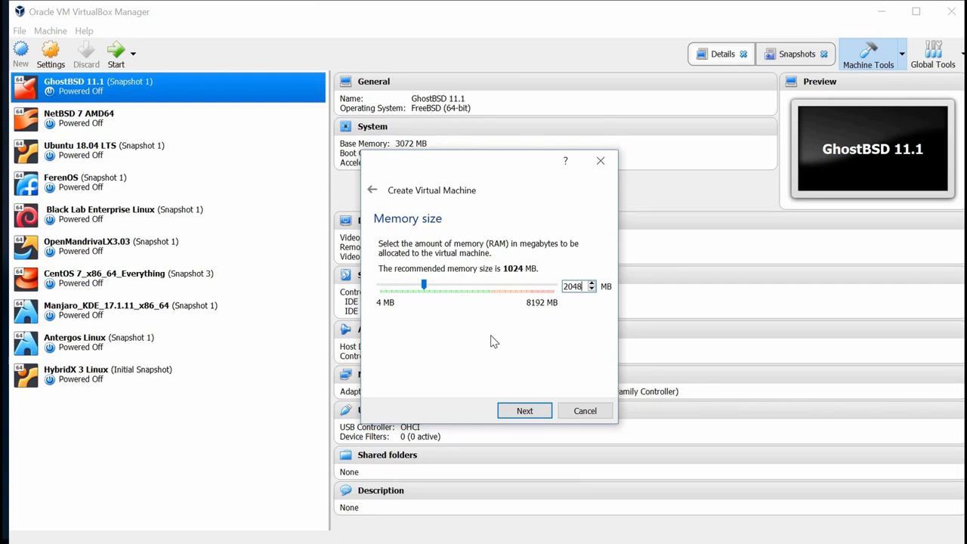
left_click(525, 410)
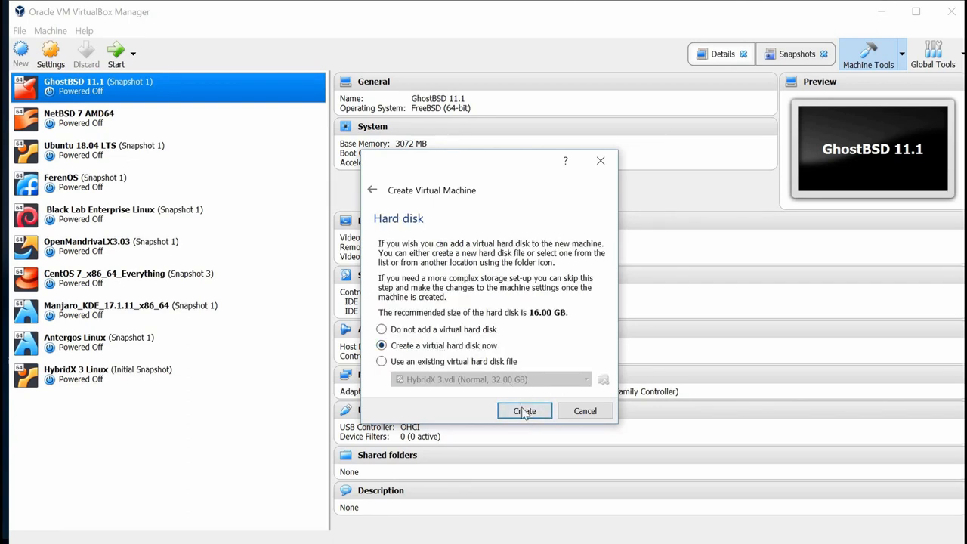
Create a 60 GB dynamically allocated VDI hard disk to finish the OpenBSD 6.3 machine.
left_click(524, 410)
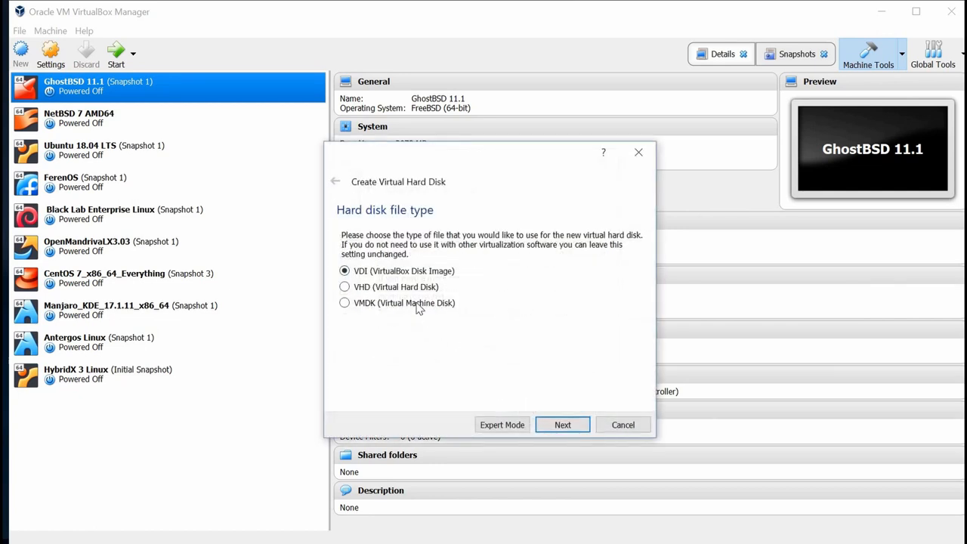
mouse_move(529, 437)
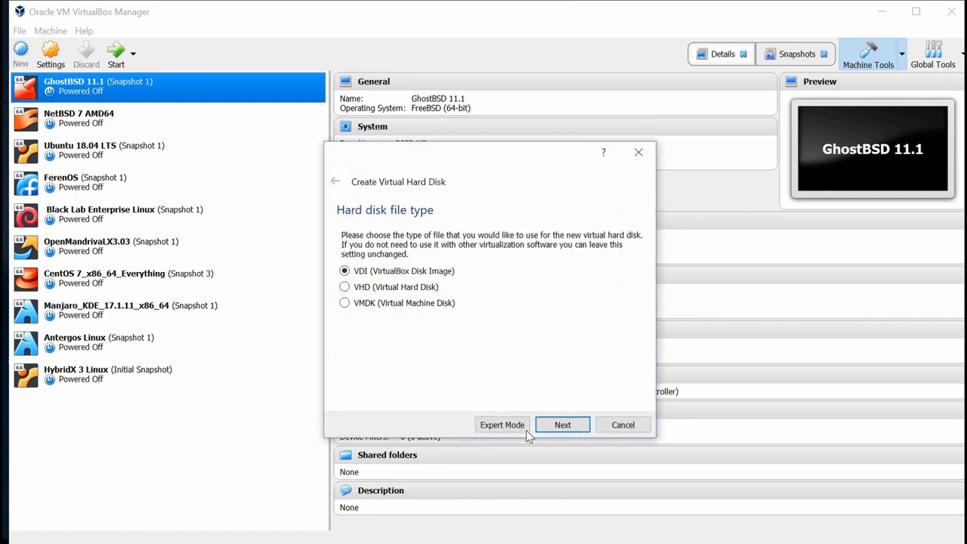
left_click(562, 424)
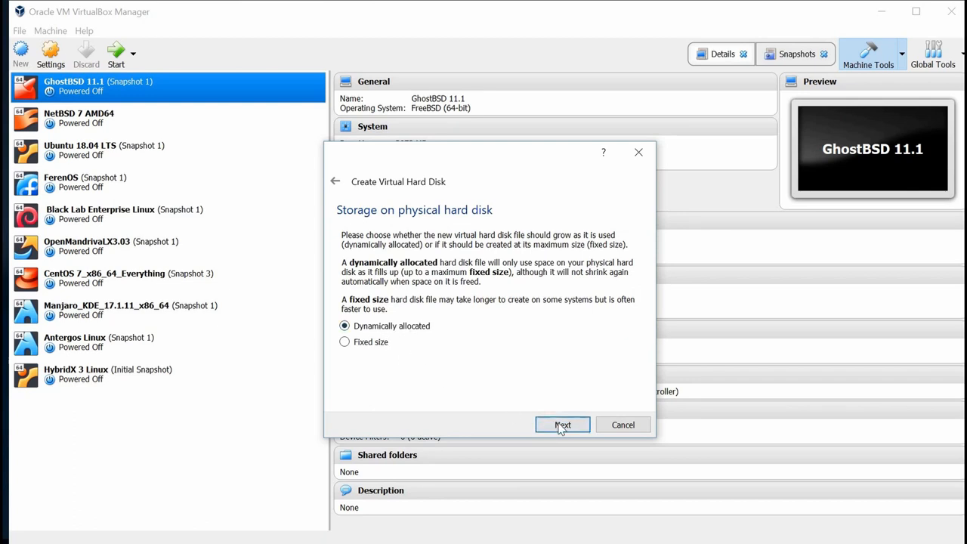
left_click(562, 425)
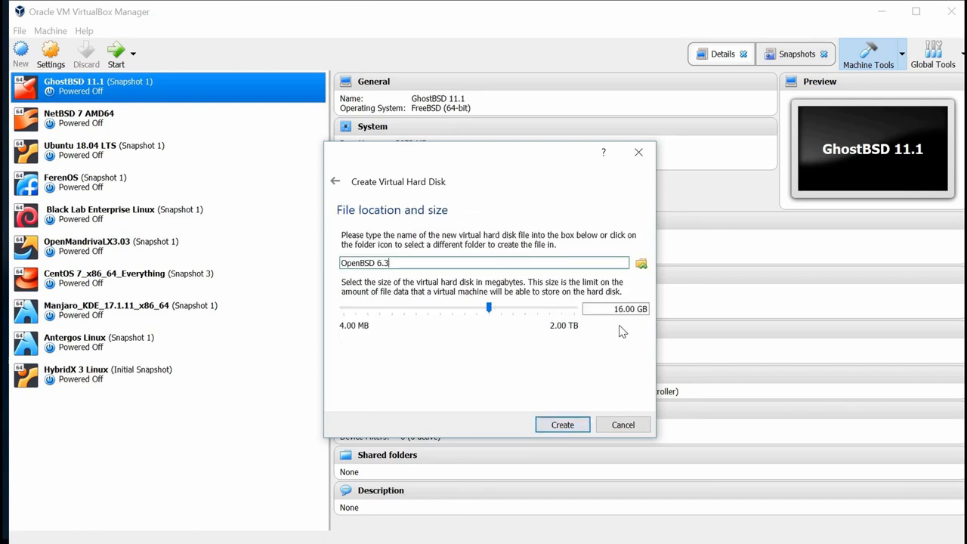
left_click(616, 308)
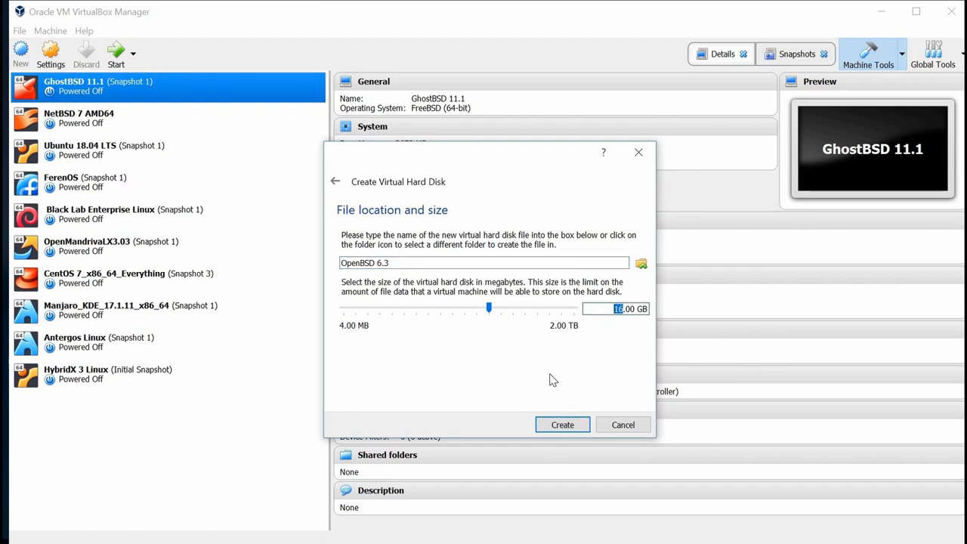
left_click_drag(489, 308, 511, 308)
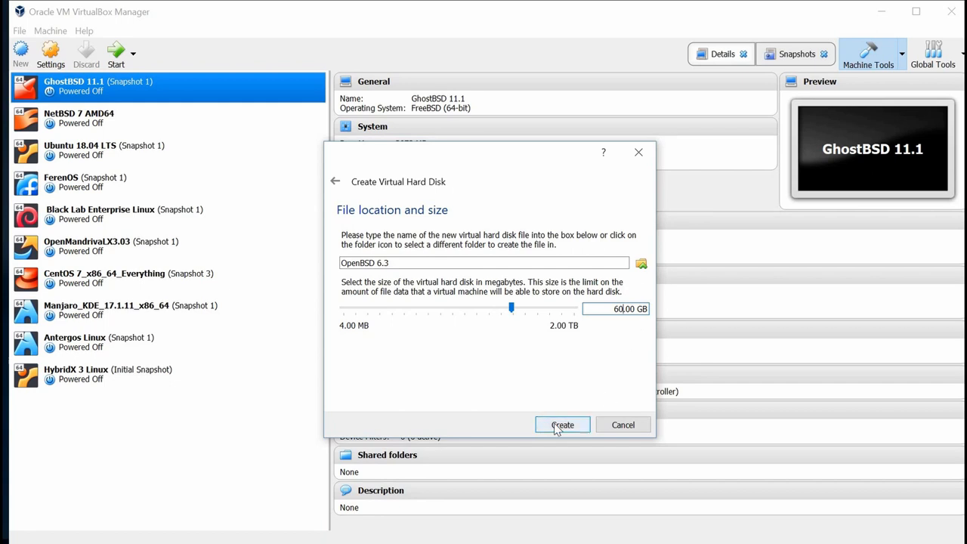
left_click(563, 425)
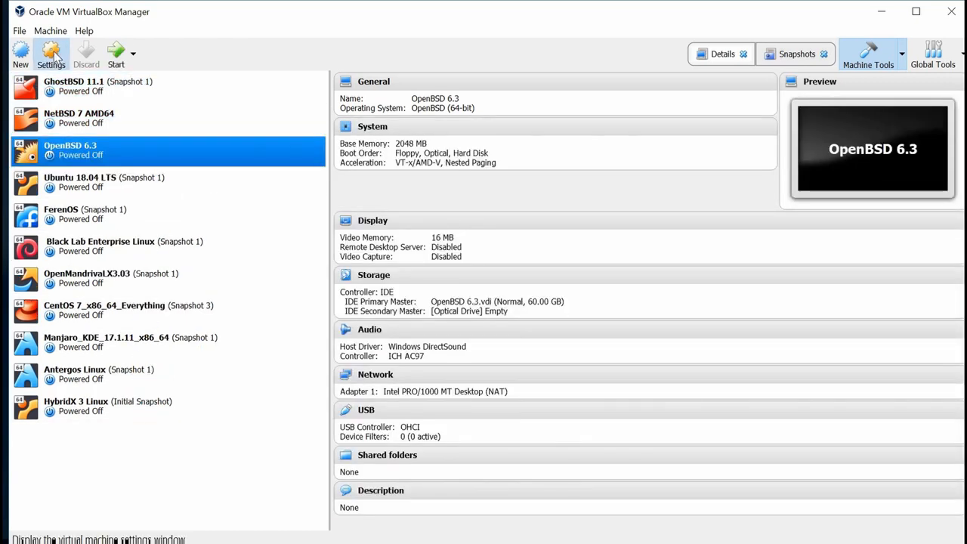
Give the OpenBSD 6.3 machine 2 processors in its System settings.
left_click(51, 54)
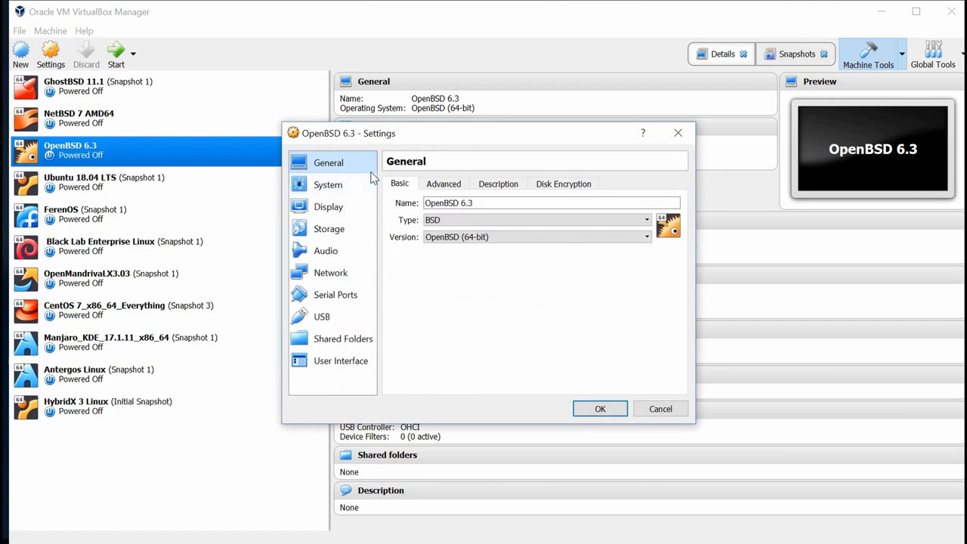
left_click(328, 185)
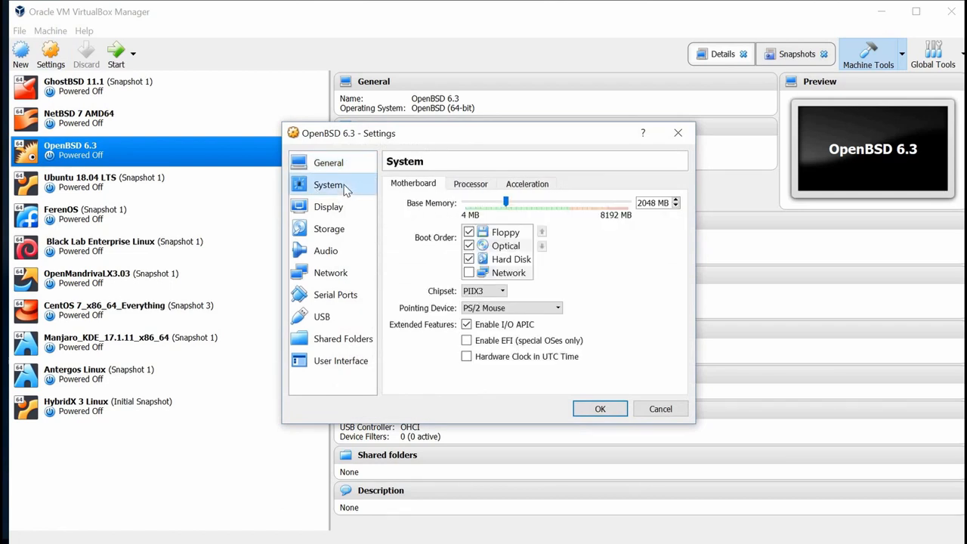
left_click(470, 183)
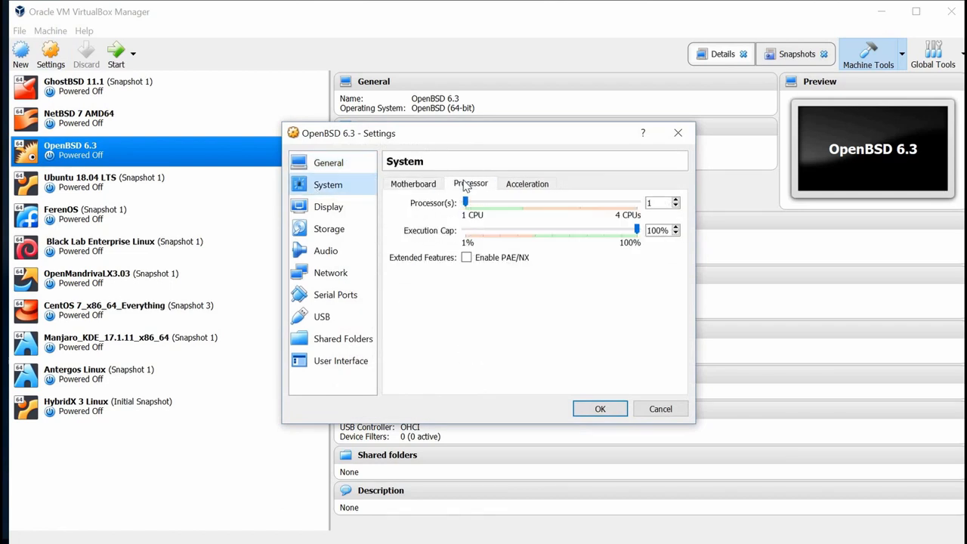
mouse_move(576, 217)
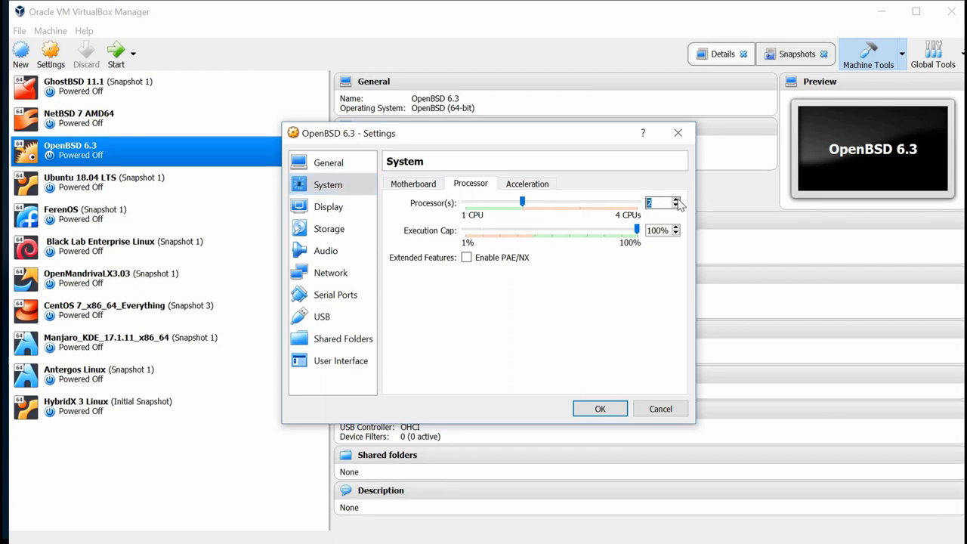
mouse_move(466, 257)
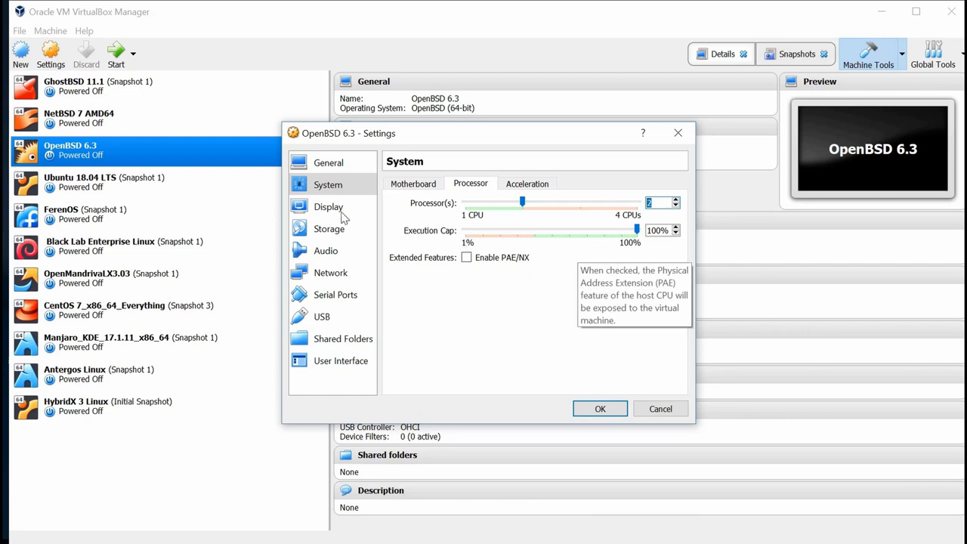
left_click(329, 228)
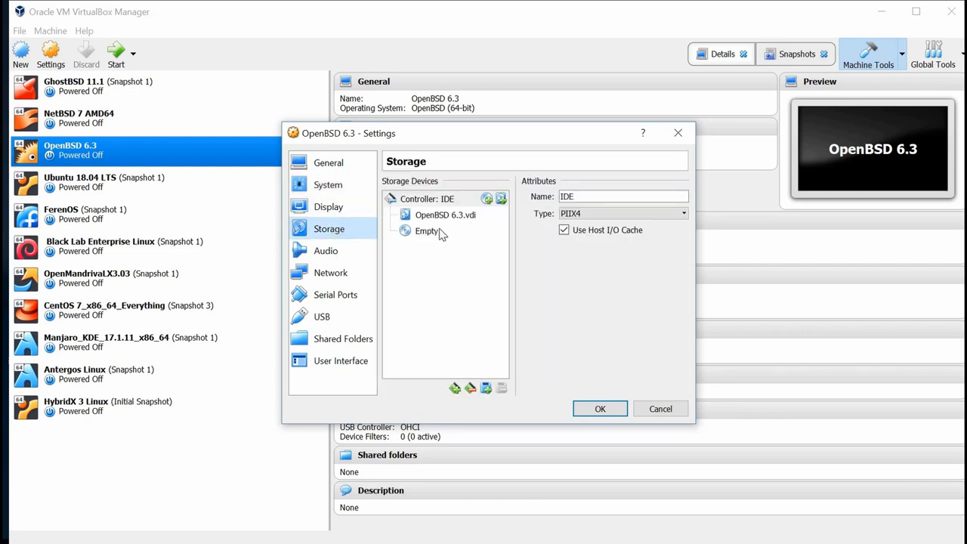
Insert the install63.iso image (335.94 MB) into the empty optical drive.
left_click(426, 230)
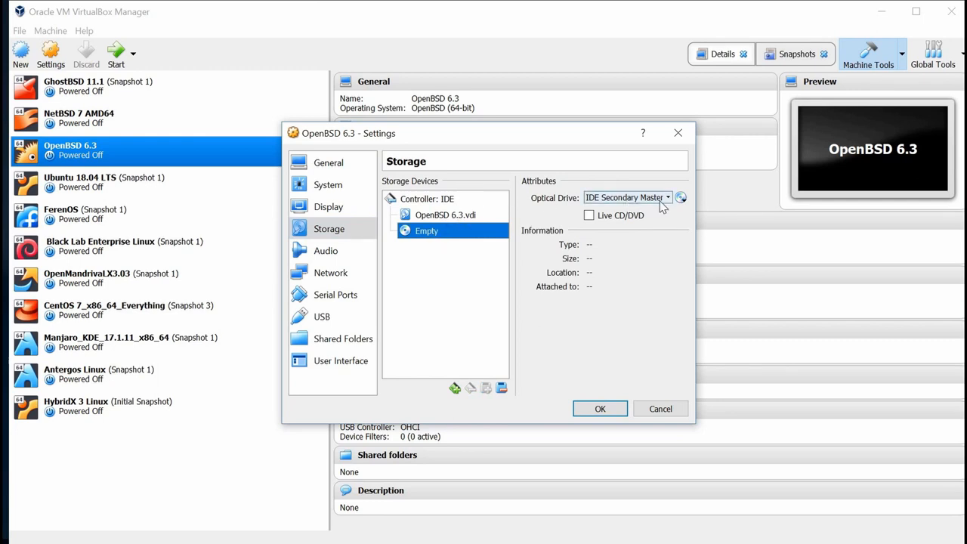
left_click(682, 197)
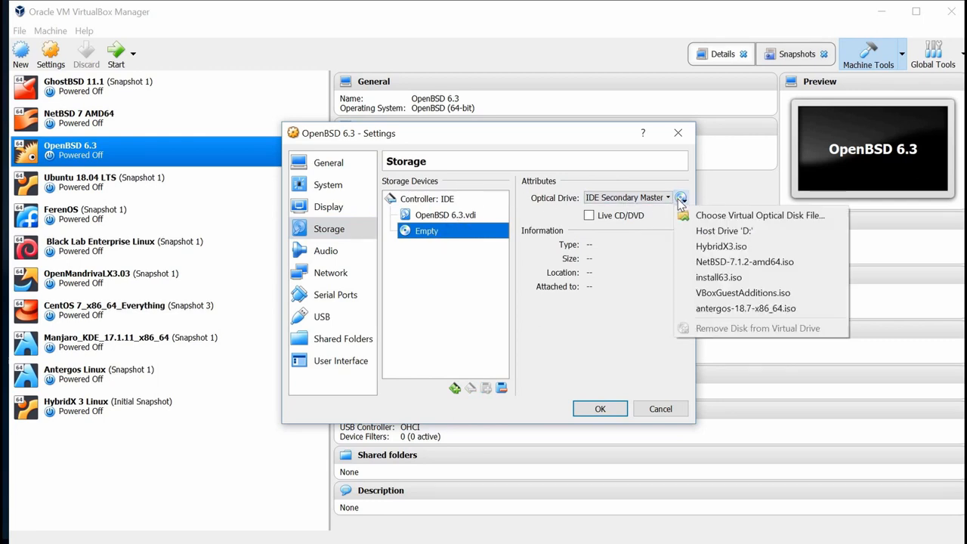
mouse_move(719, 277)
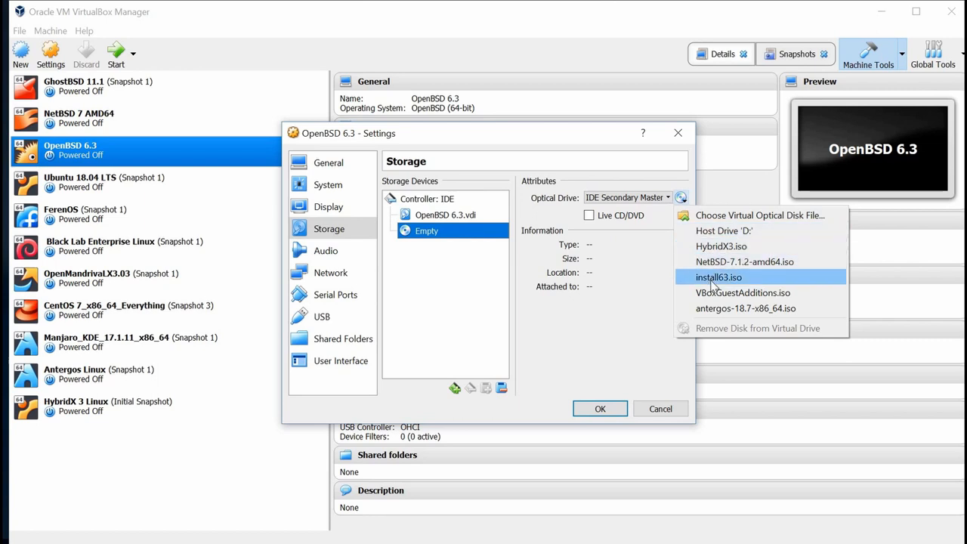
left_click(718, 276)
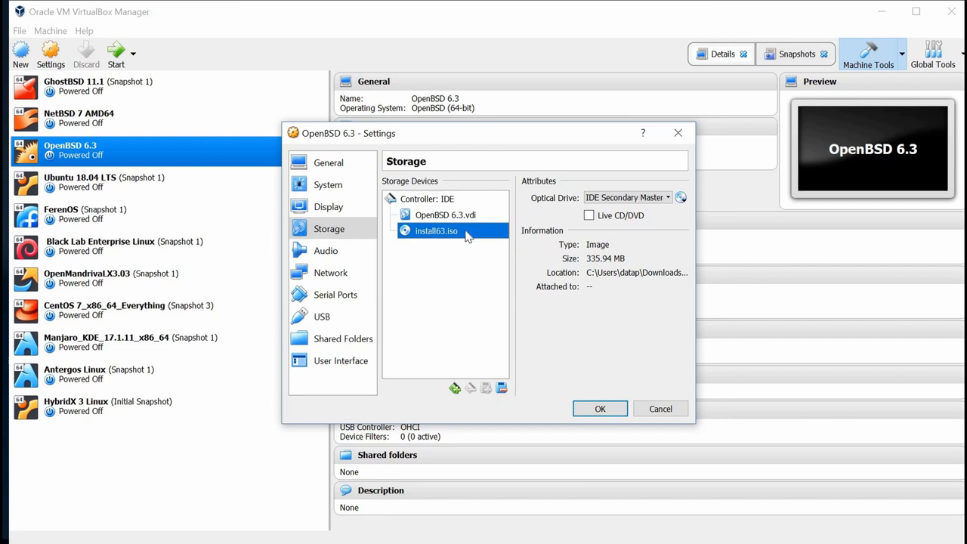
mouse_move(327, 251)
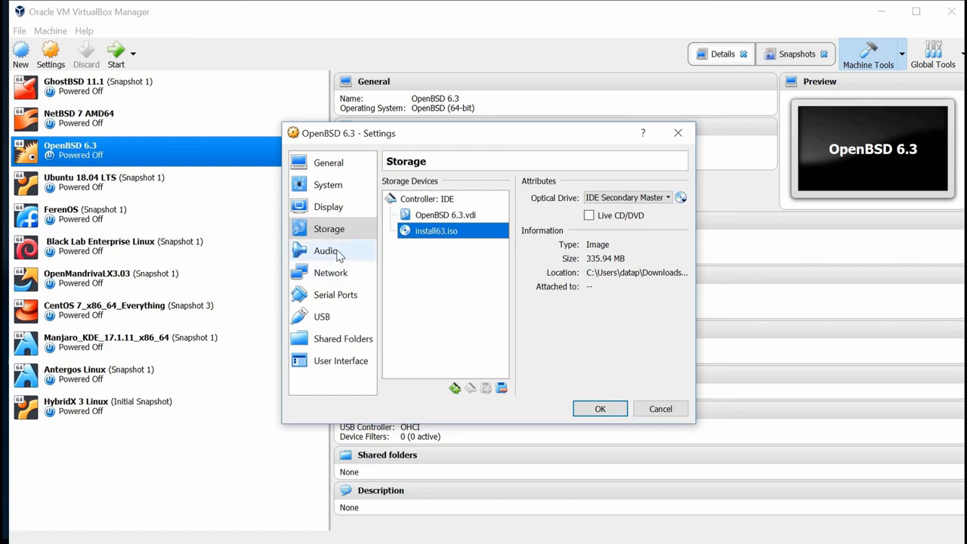
Attach the network adapter as Bridged Adapter on the Realtek PCIe GBE controller and save.
left_click(327, 251)
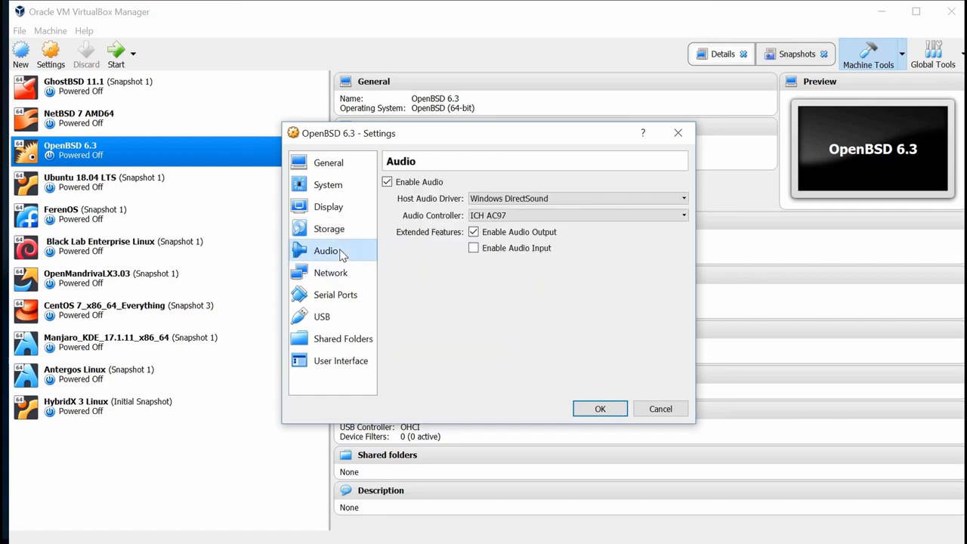
mouse_move(442, 256)
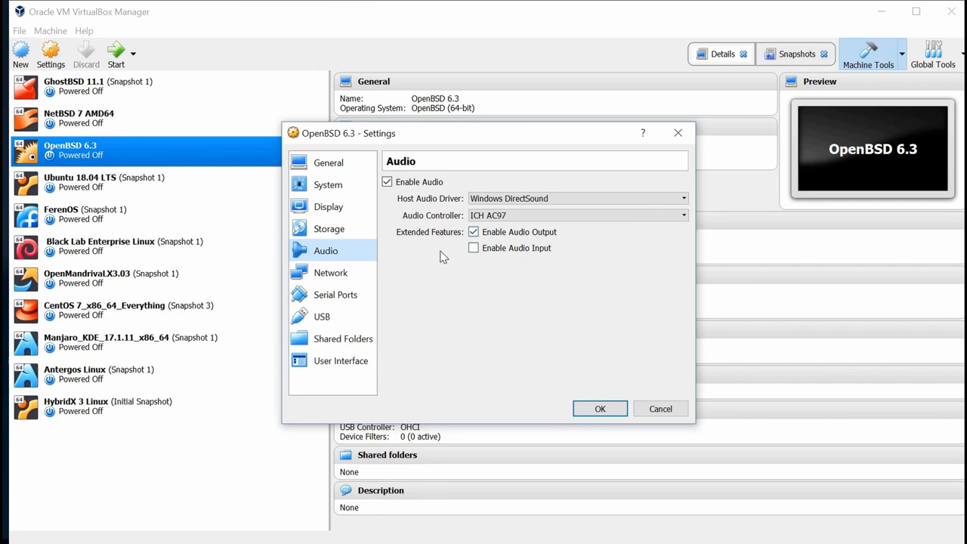
left_click(330, 272)
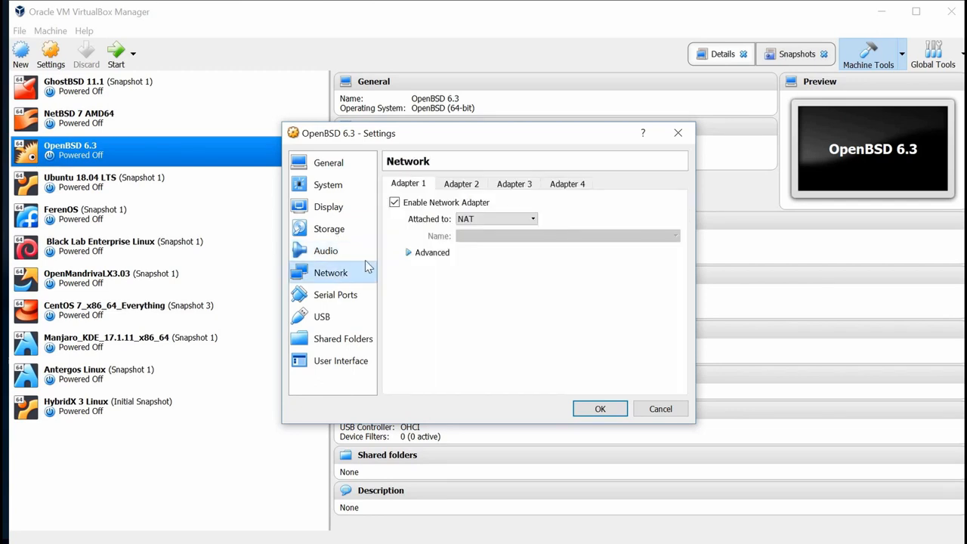
mouse_move(471, 206)
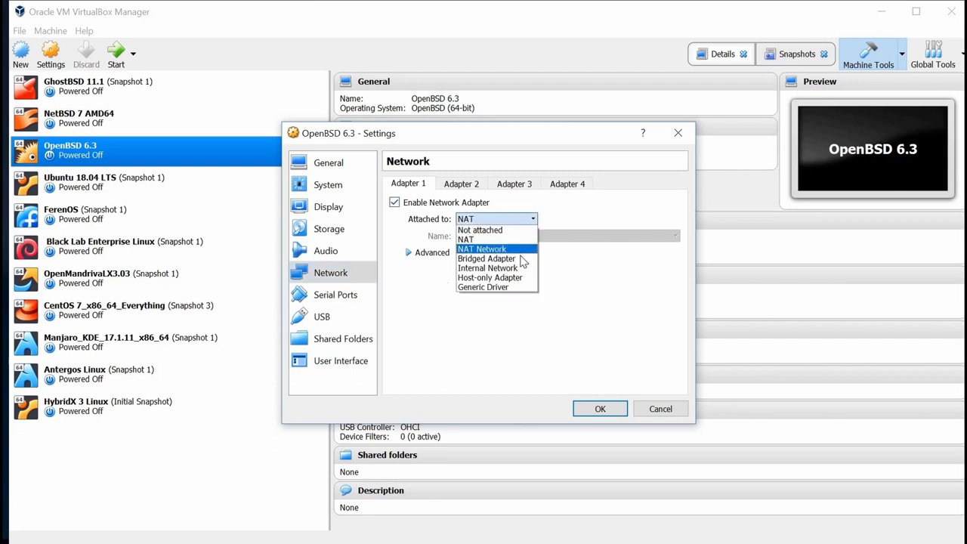
left_click(487, 258)
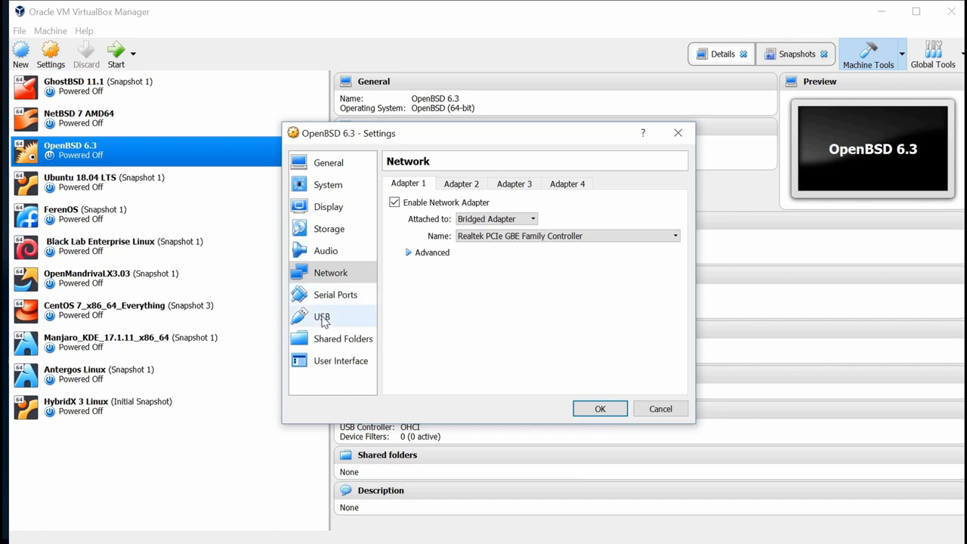
mouse_move(601, 409)
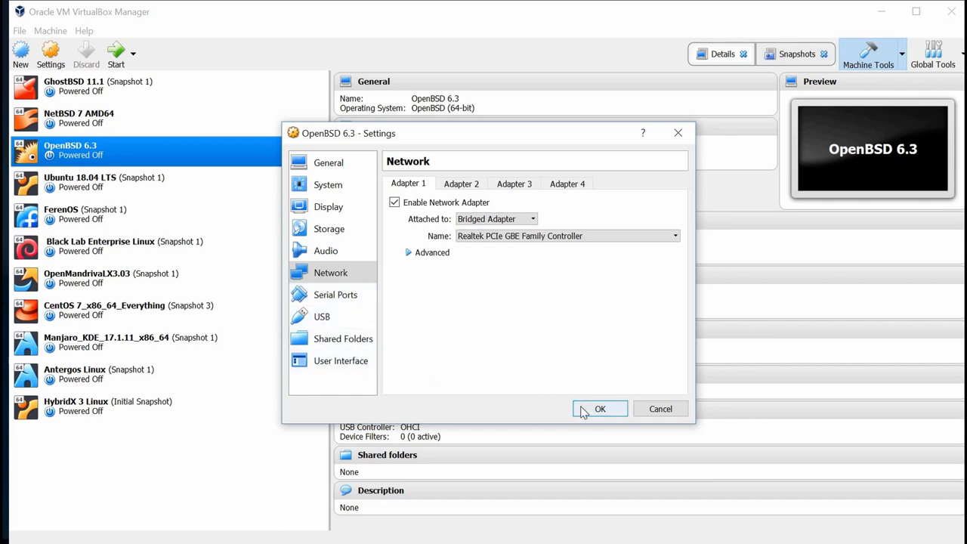
left_click(600, 409)
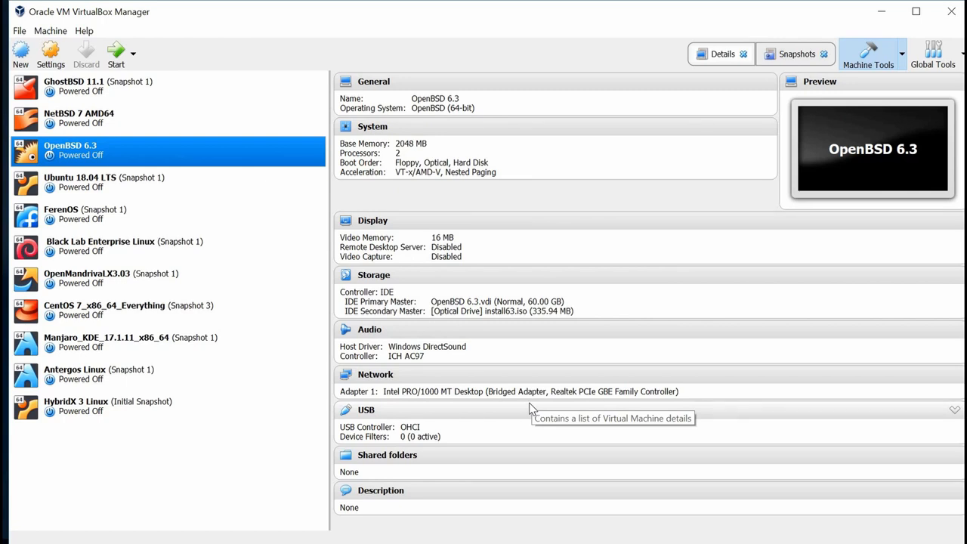
mouse_move(159, 159)
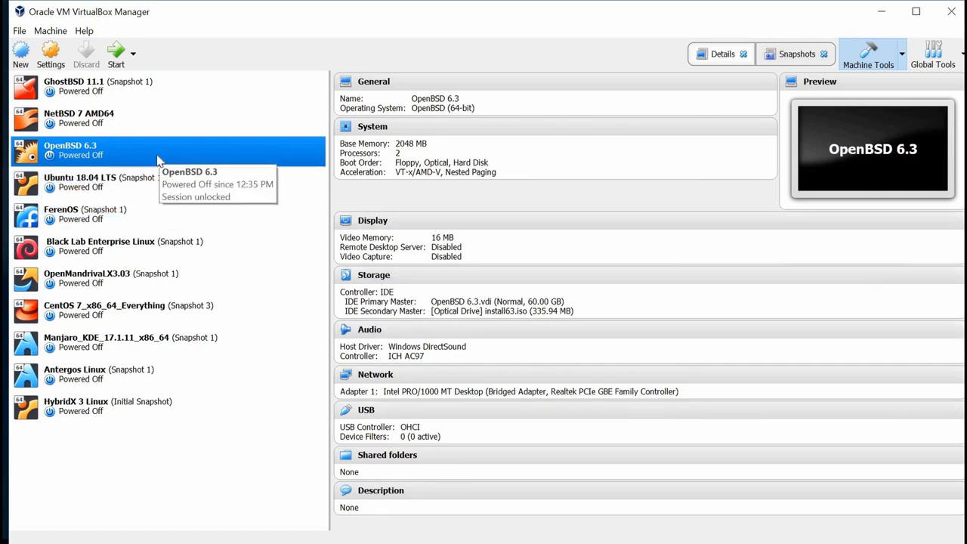
mouse_move(115, 53)
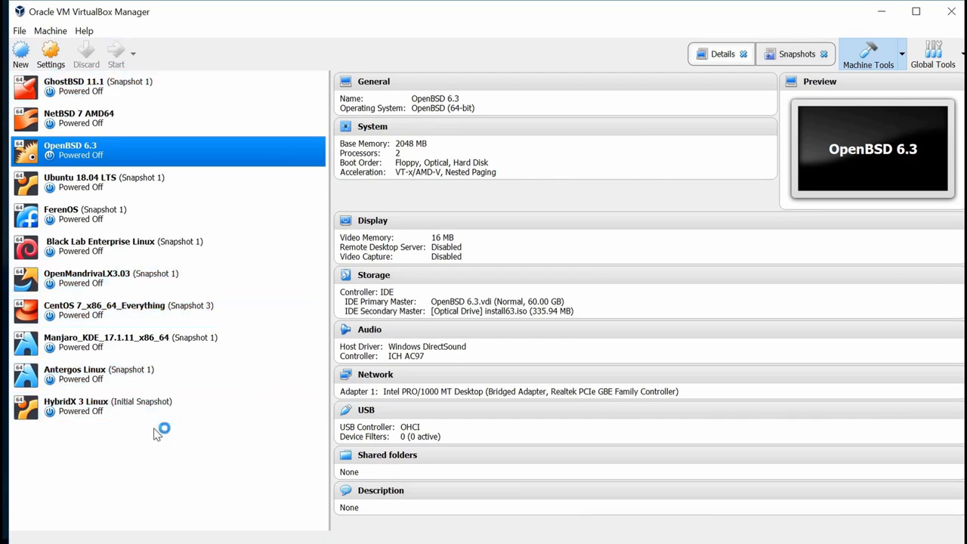
Start the OpenBSD 6.3 virtual machine.
left_click(116, 54)
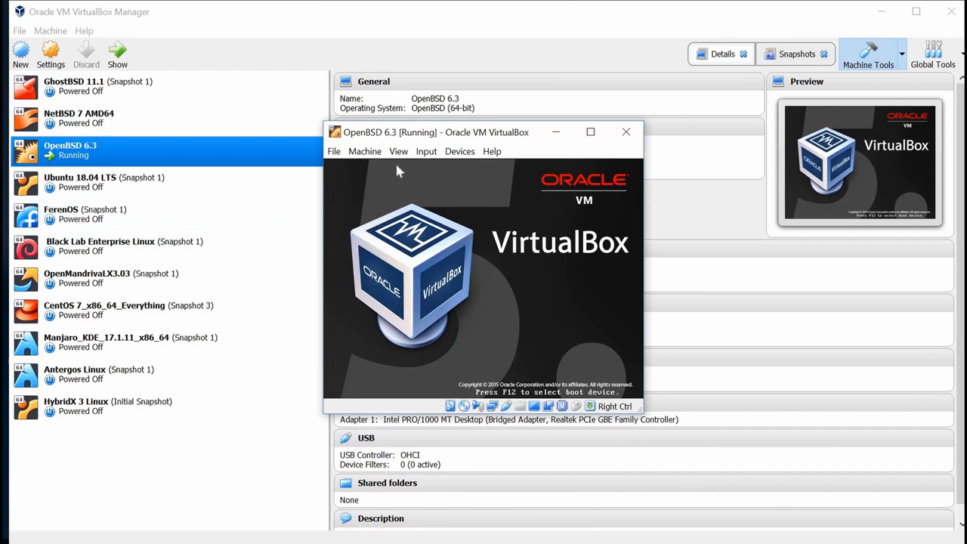
Go full screen, choose Install, keep the default keyboard, and set hostname openbsd.
left_click(398, 151)
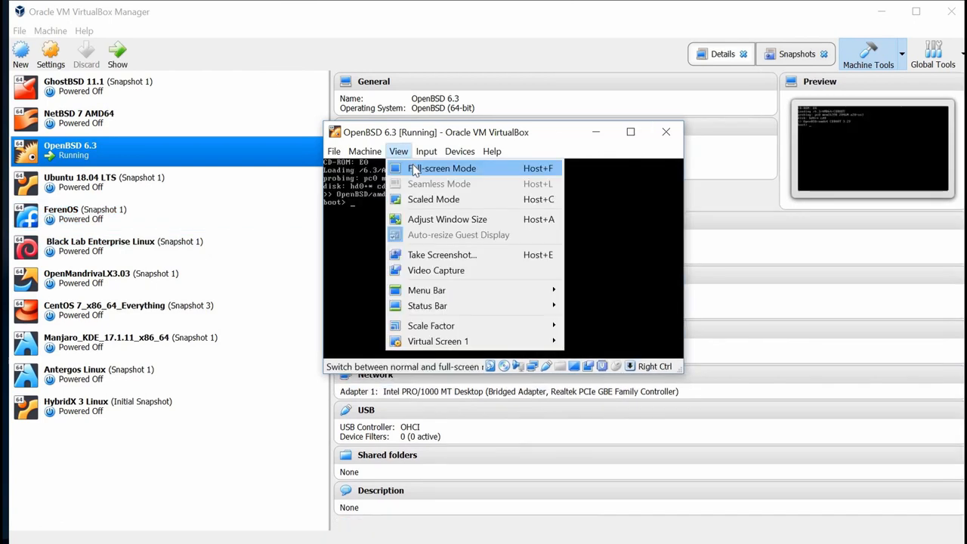
left_click(441, 168)
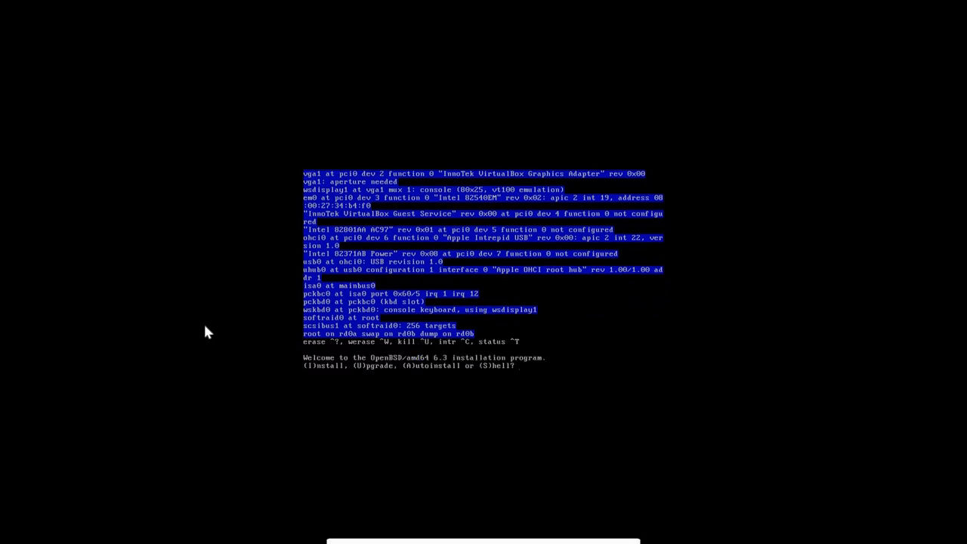
mouse_move(214, 333)
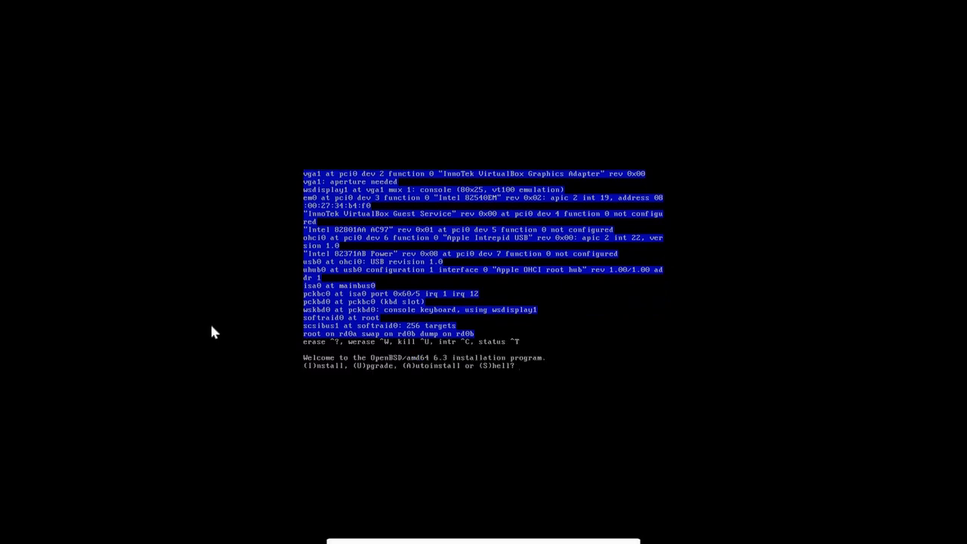
mouse_move(318, 375)
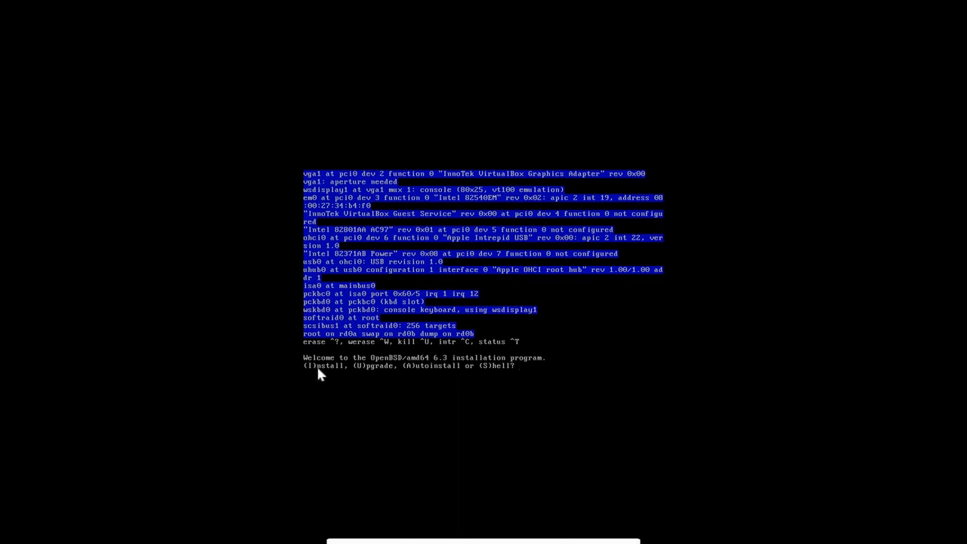
mouse_move(419, 375)
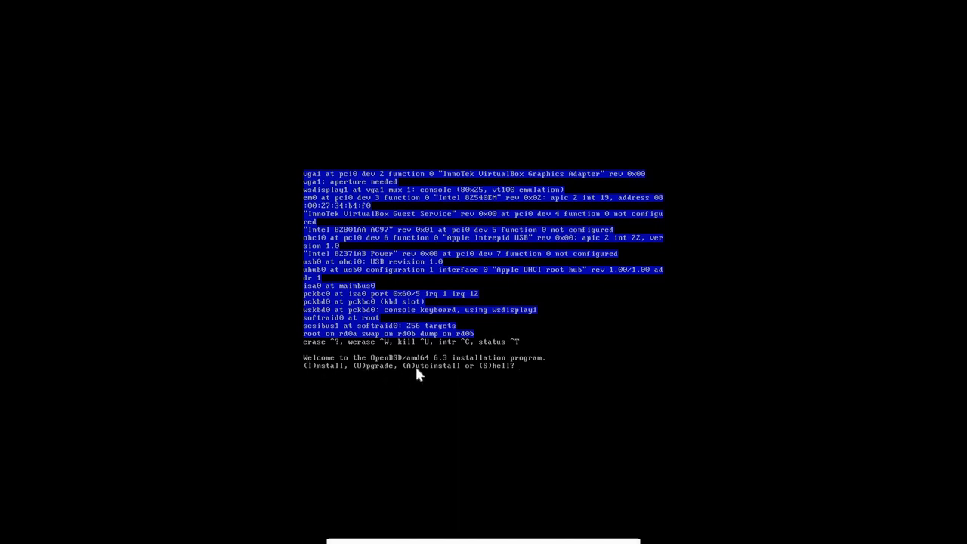
mouse_move(379, 377)
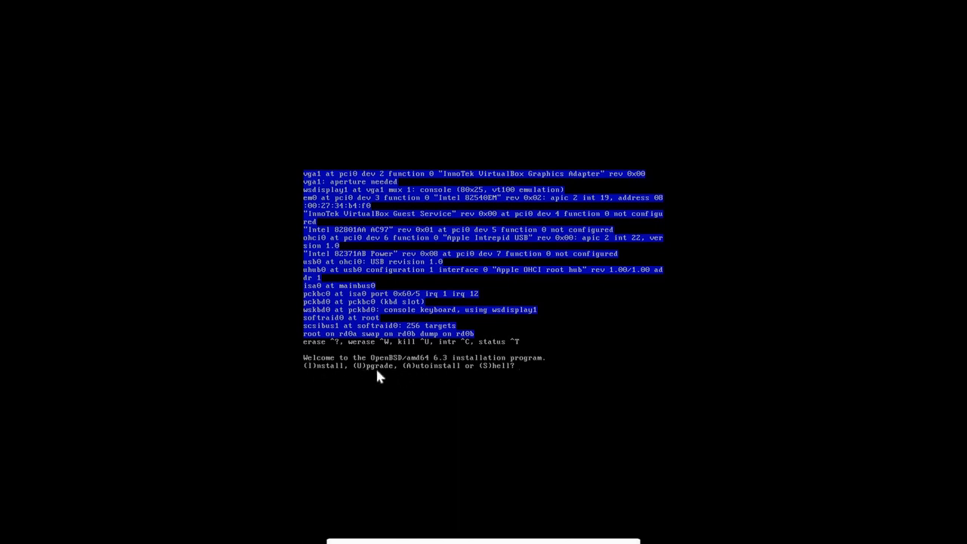
mouse_move(445, 432)
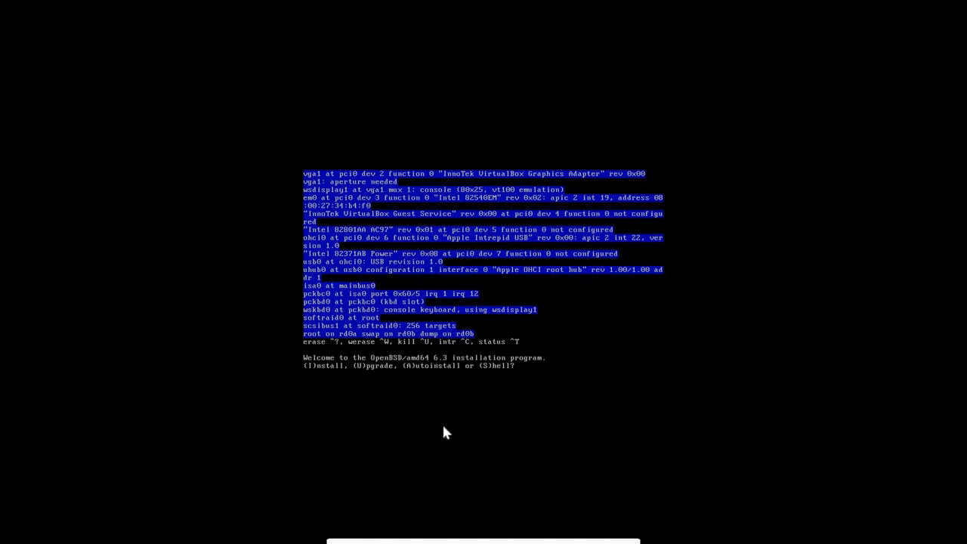
type("i")
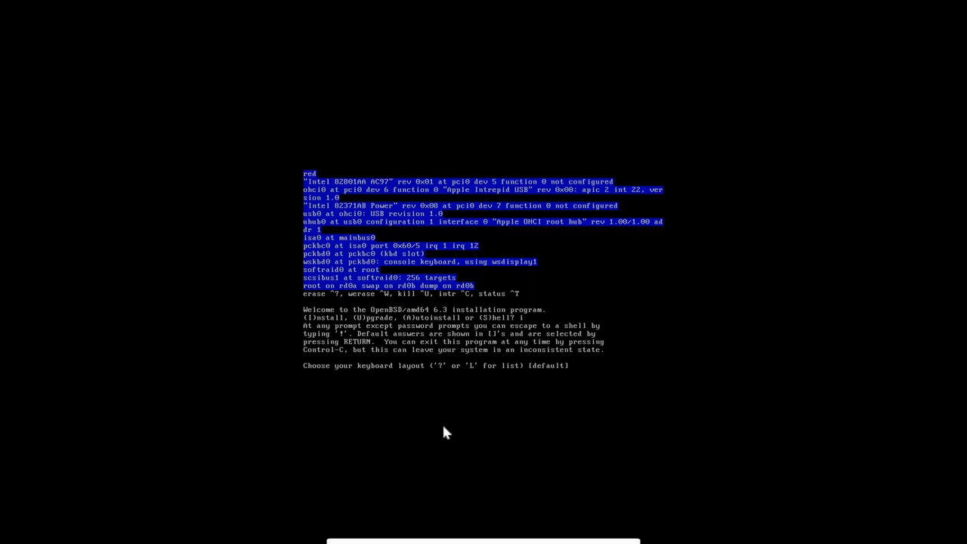
key("Return")
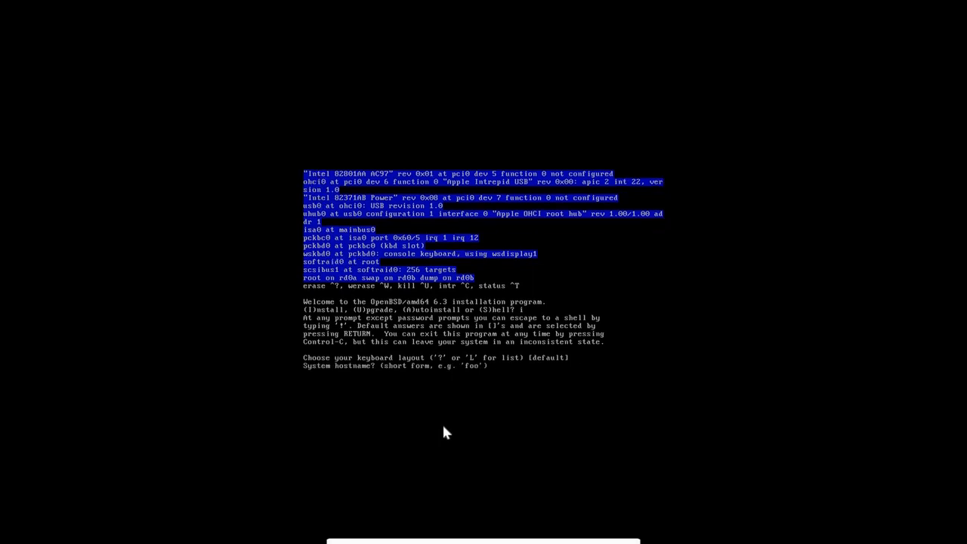
type("o")
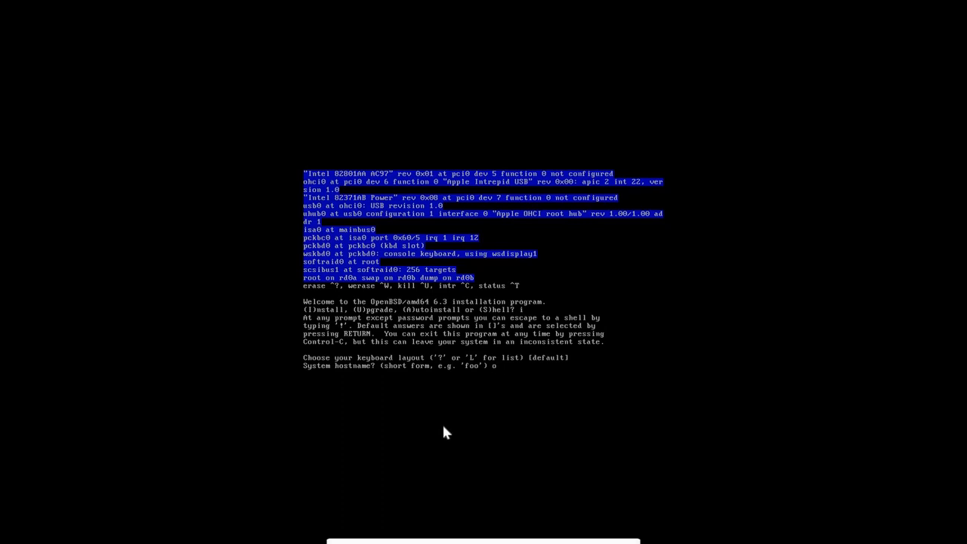
type("openbsd")
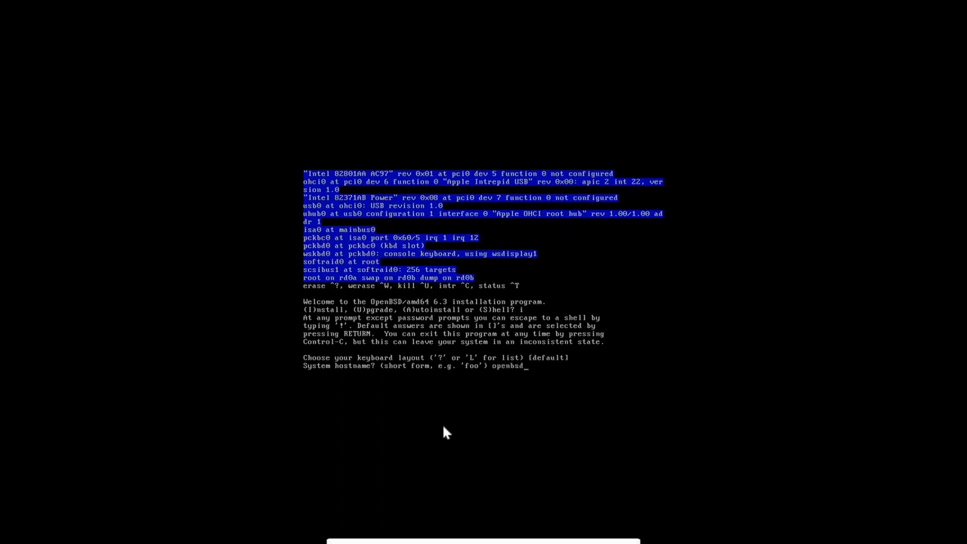
key("Return")
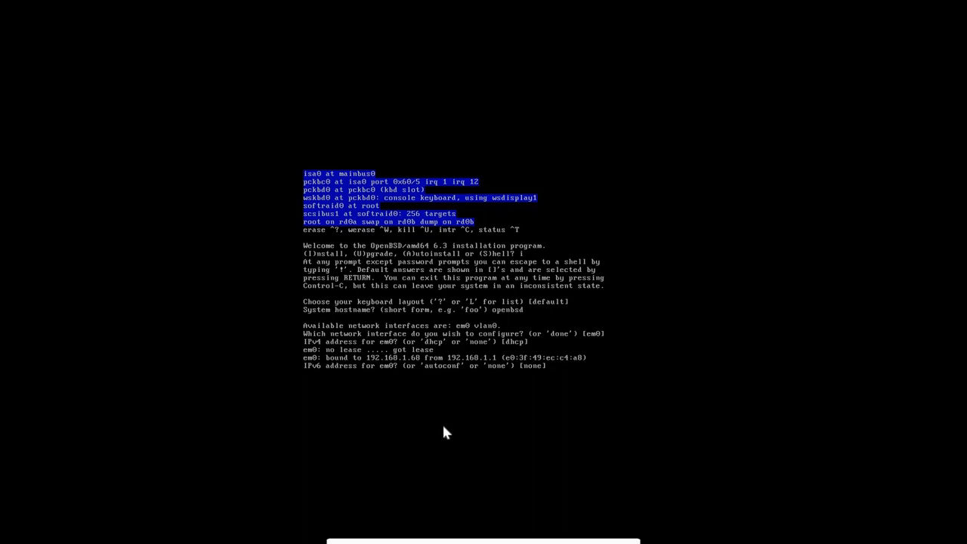
mouse_move(382, 365)
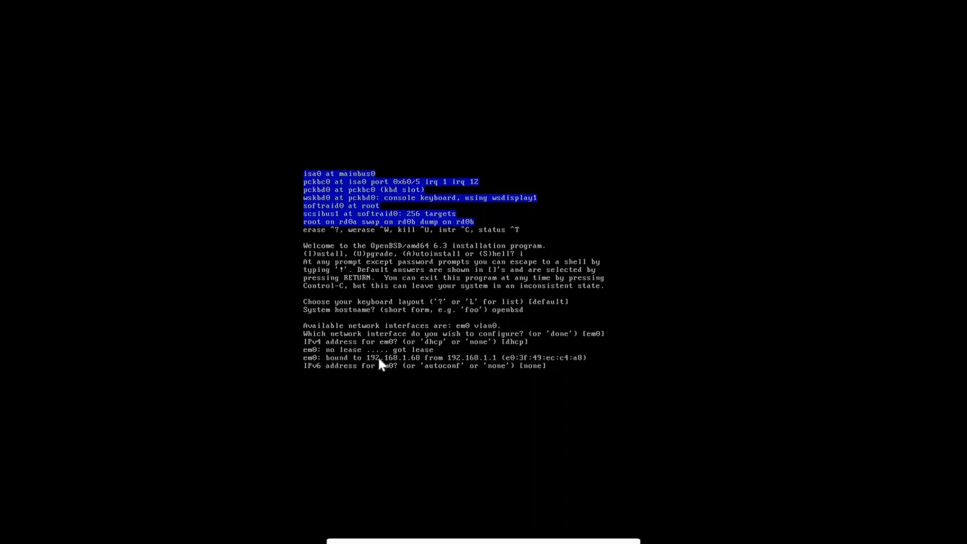
mouse_move(465, 365)
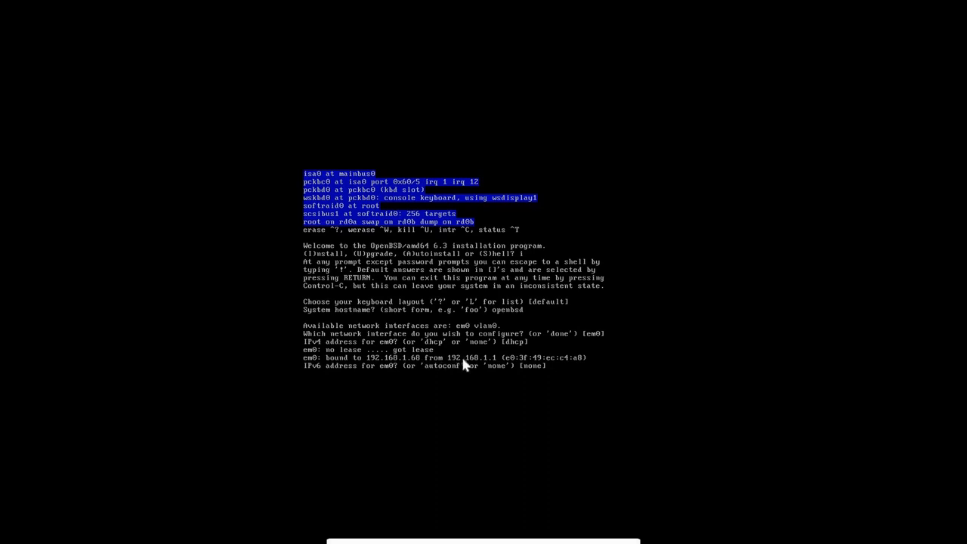
mouse_move(402, 425)
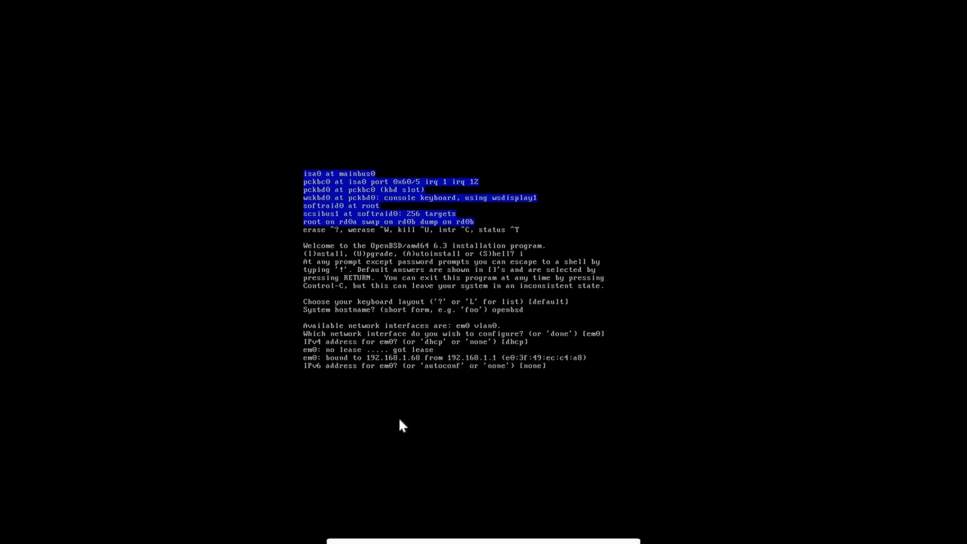
mouse_move(513, 410)
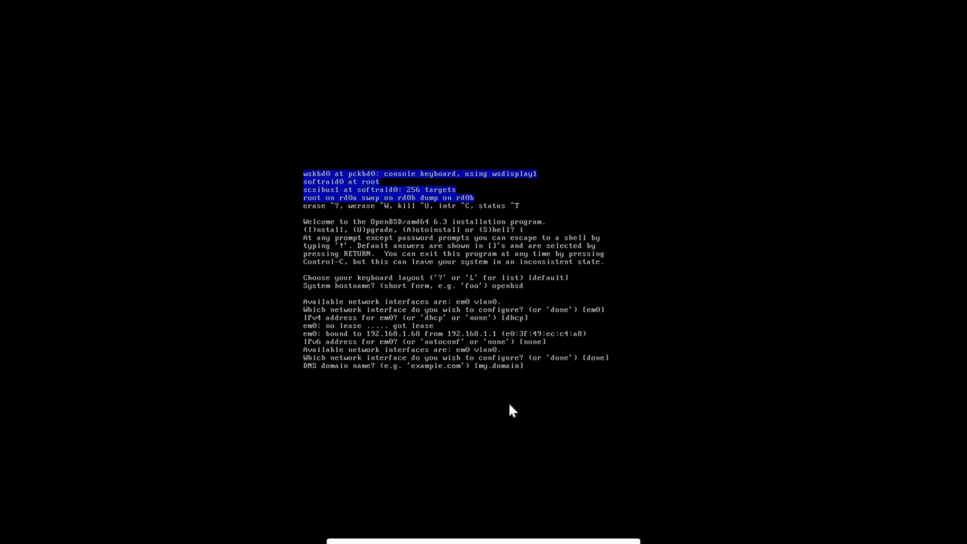
Enter my.openbsd63 as the DNS domain name, correcting a typo along the way.
type("my.bs")
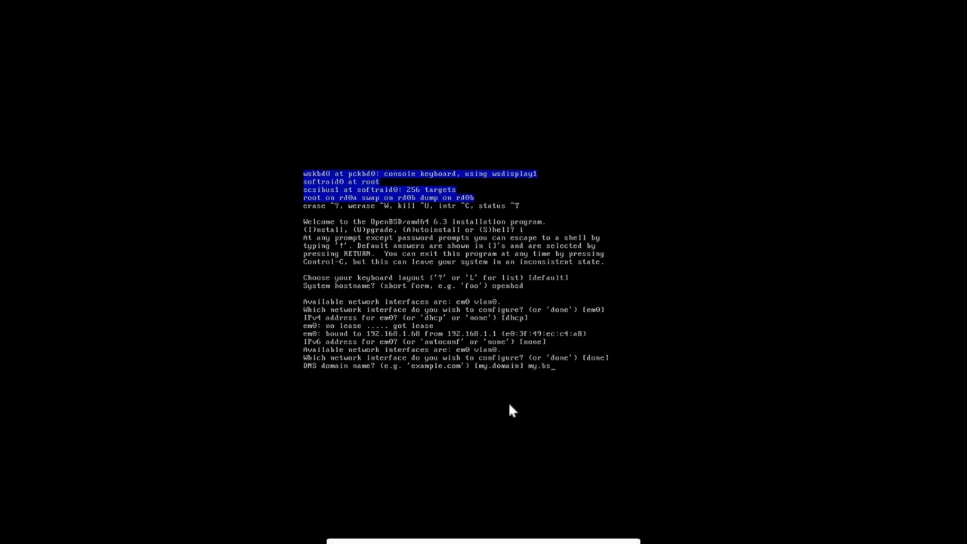
key("BackSpace")
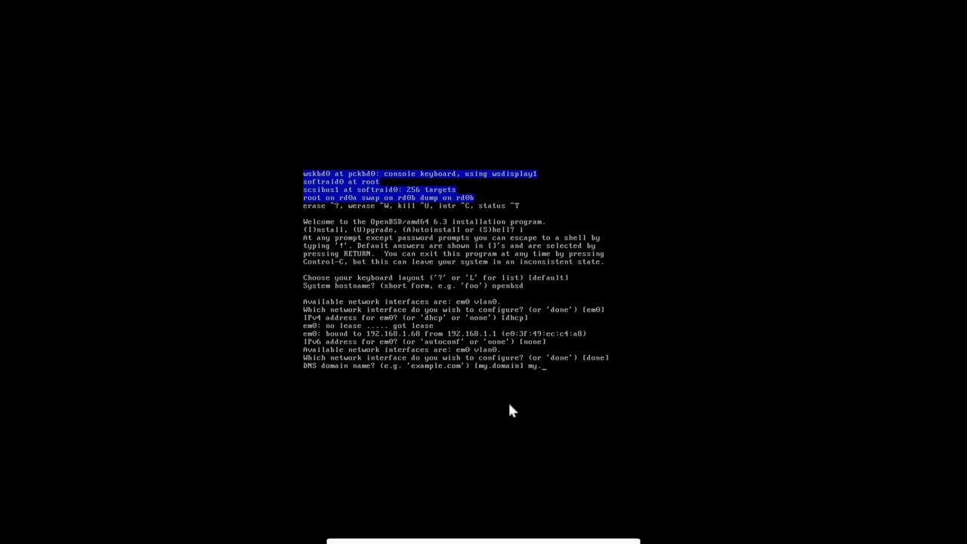
type("openbs")
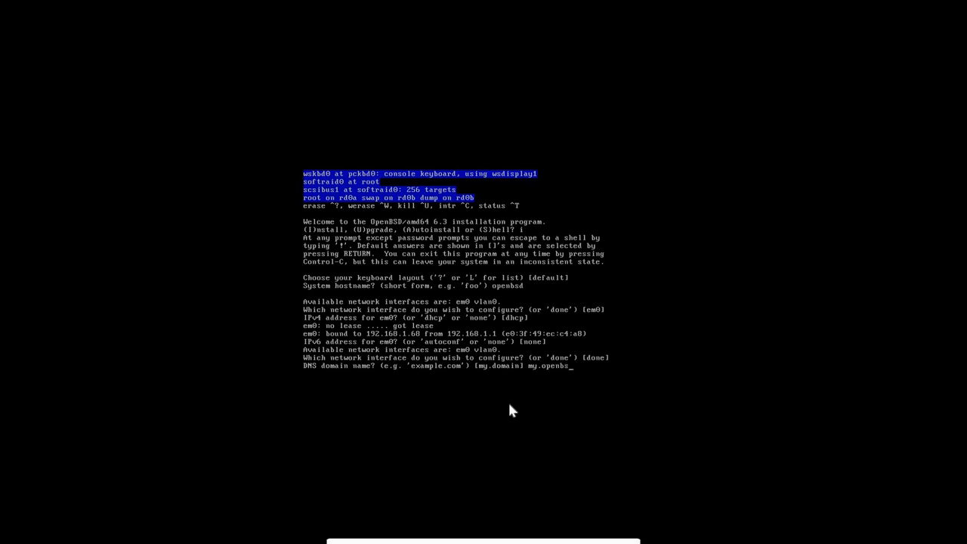
type("63")
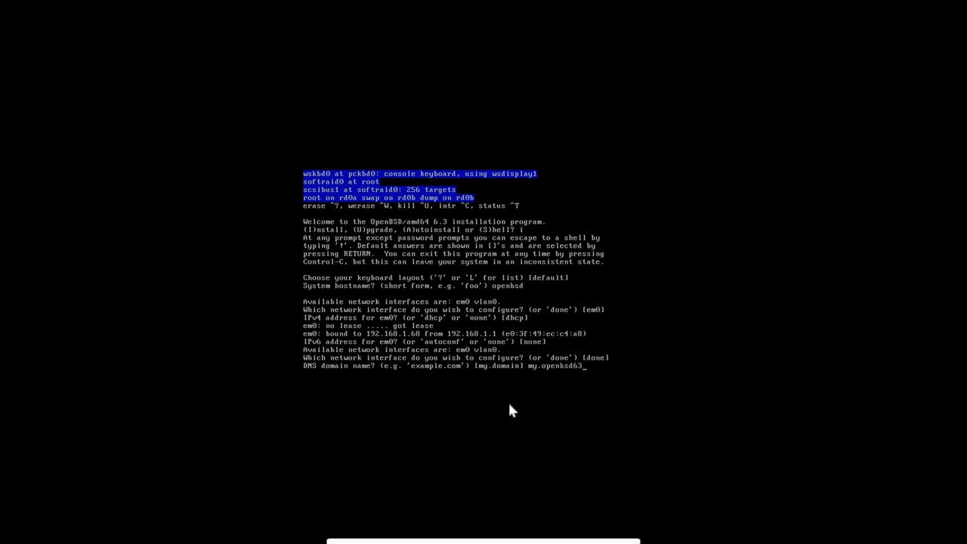
key("Return")
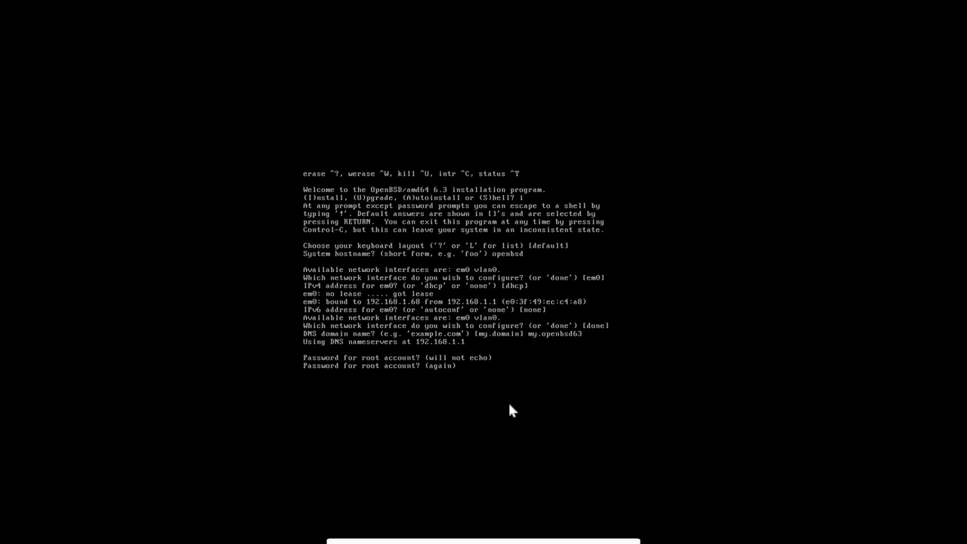
Confirm the root password and accept the default answers about running X and xenodm.
key("Return")
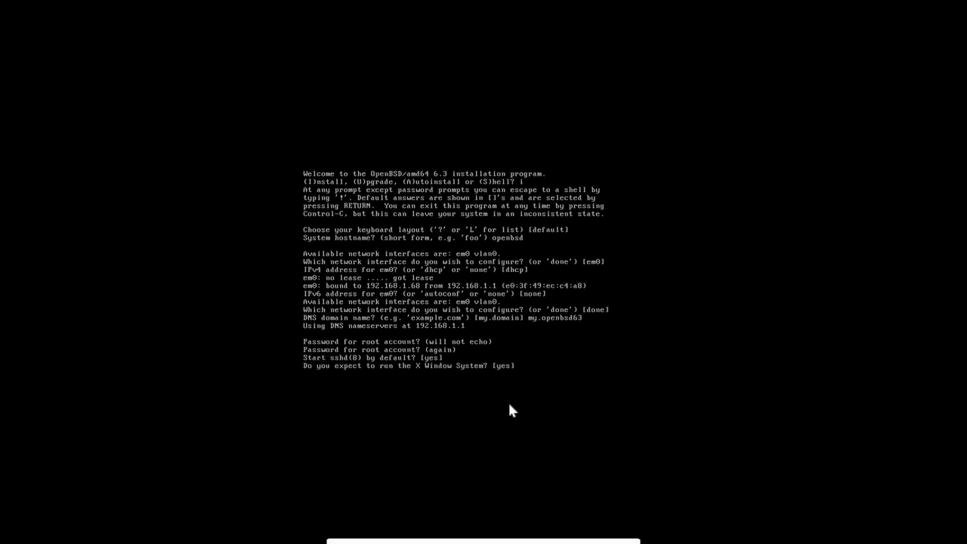
key("Return")
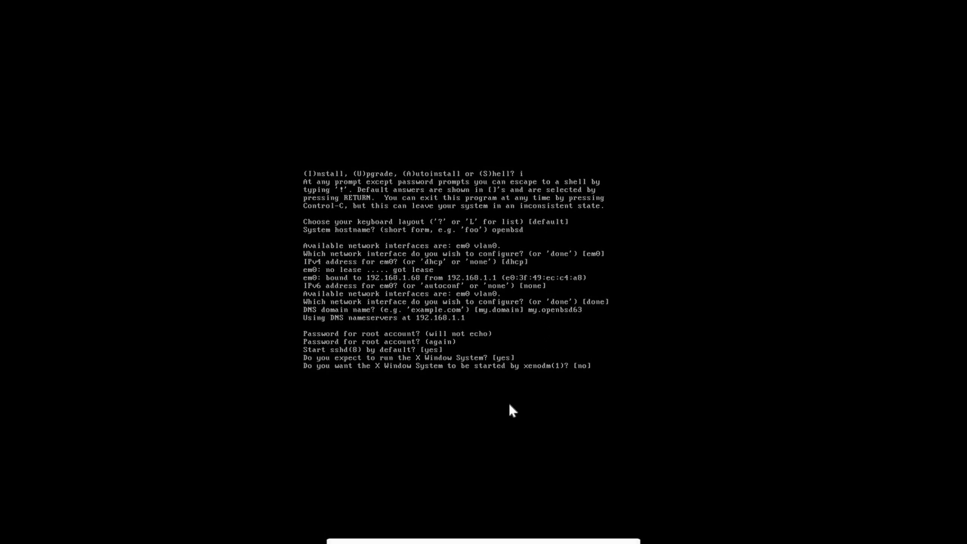
key("Return")
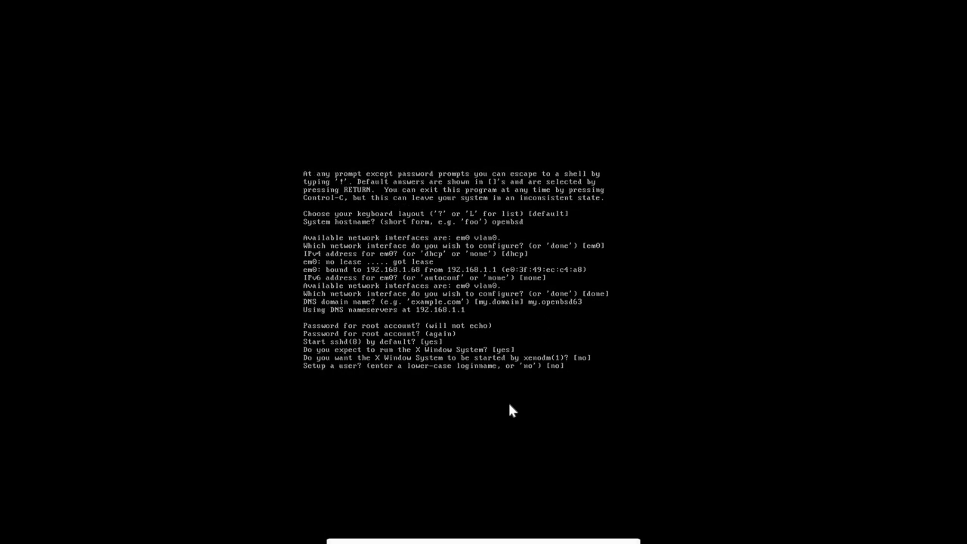
Add user datapioneer with full name and password, and answer yes to root SSH login.
type("d")
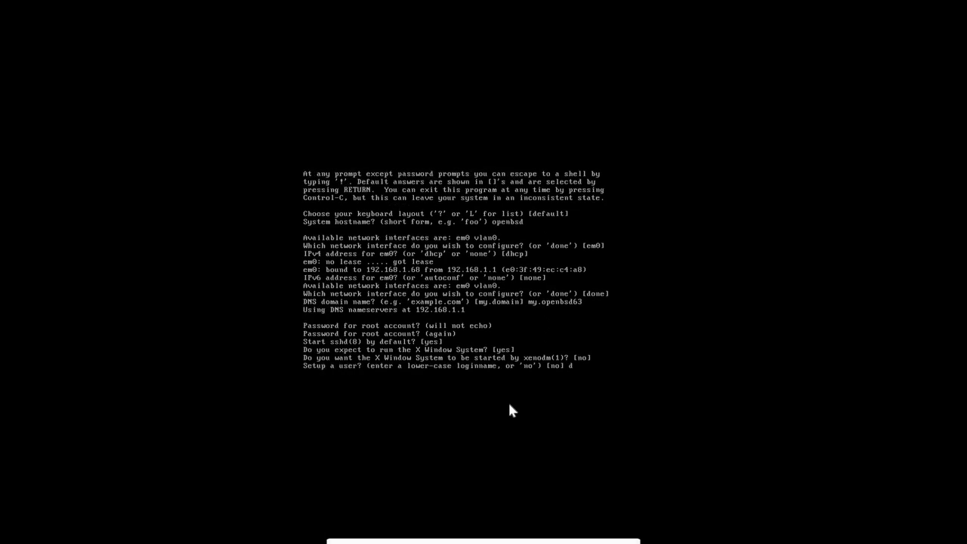
type("atapioneer")
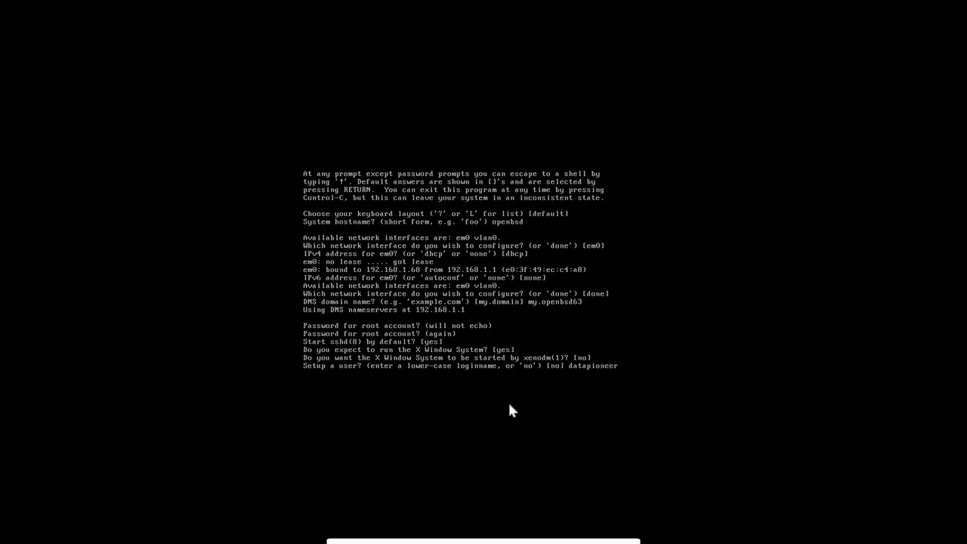
type("Dan Calloway")
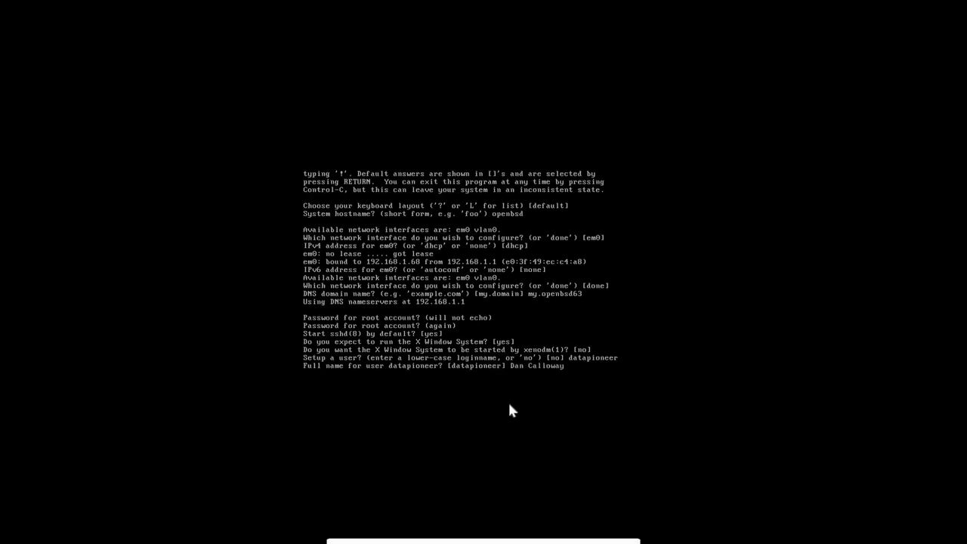
key("Return")
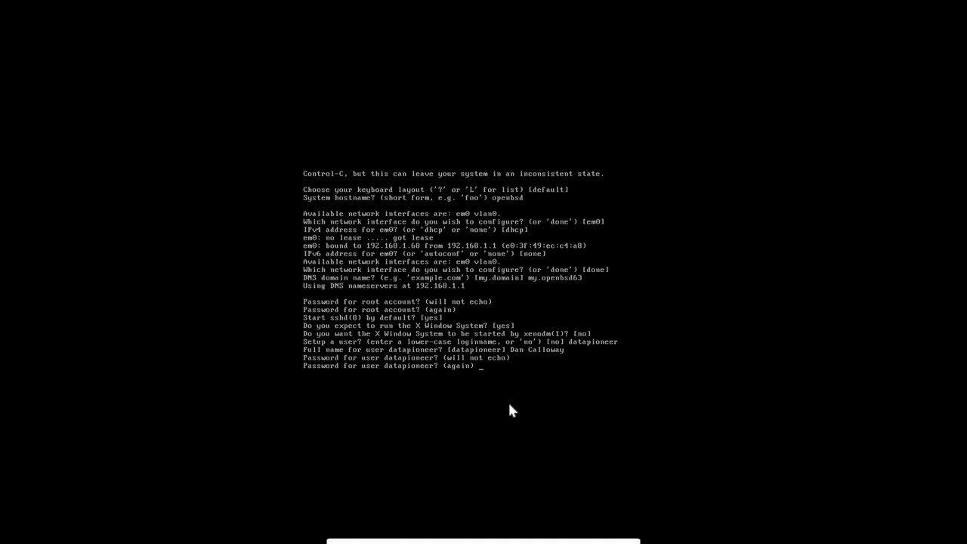
key("Return")
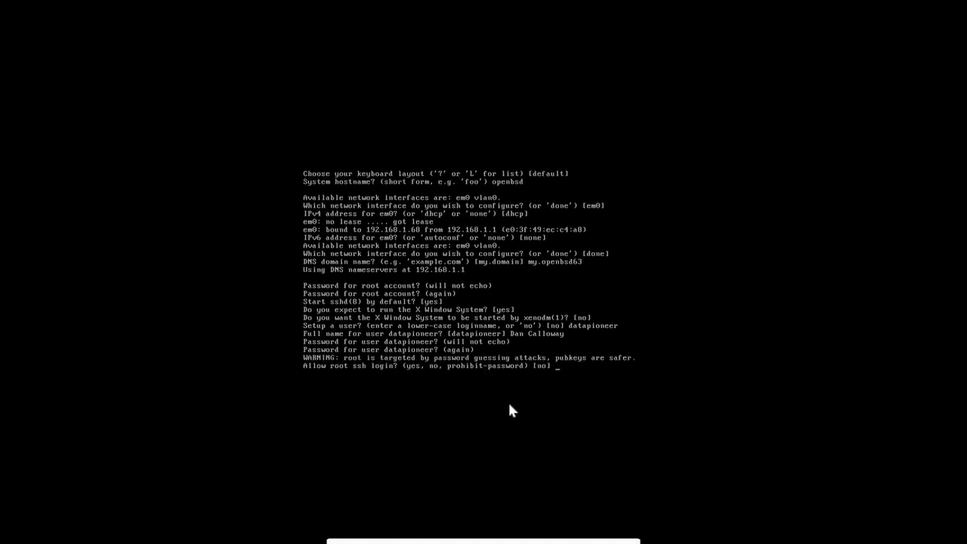
type("yes")
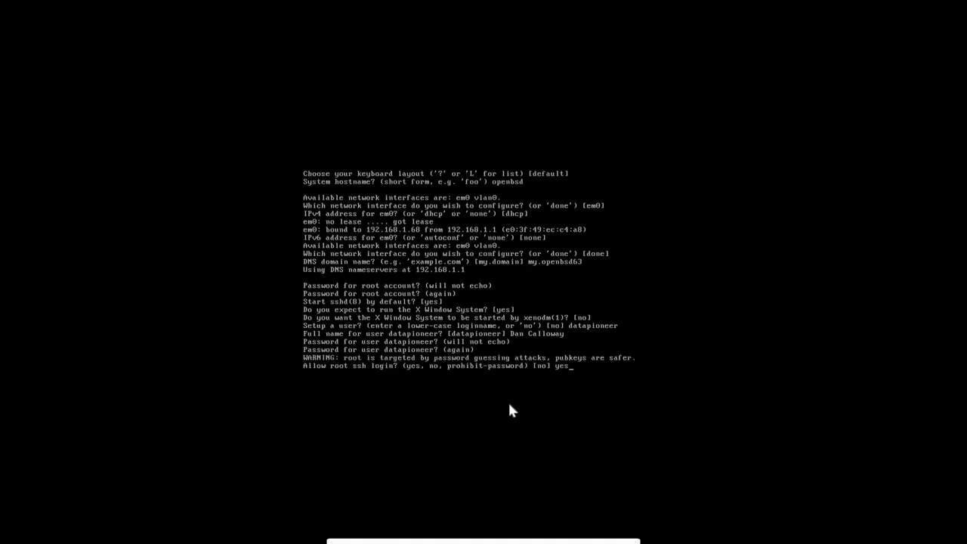
mouse_move(521, 385)
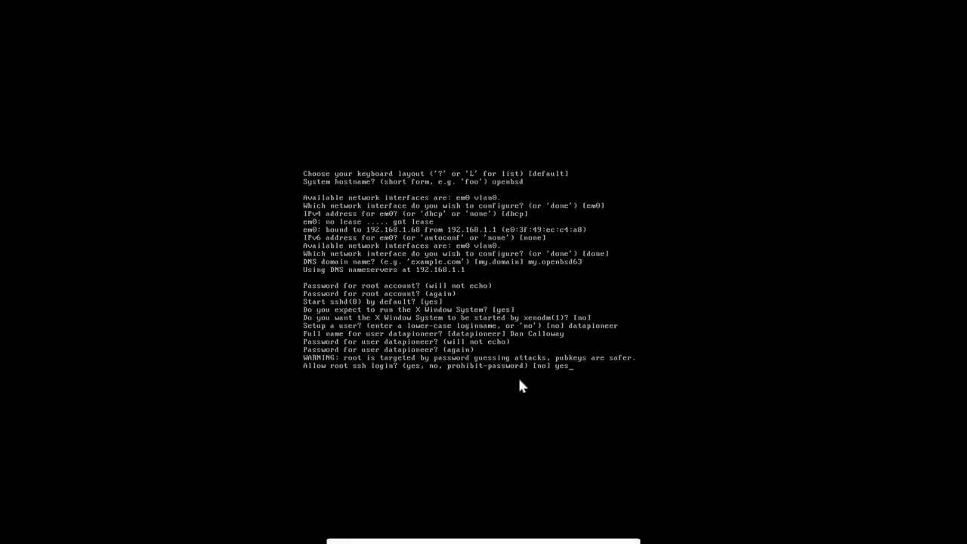
mouse_move(571, 376)
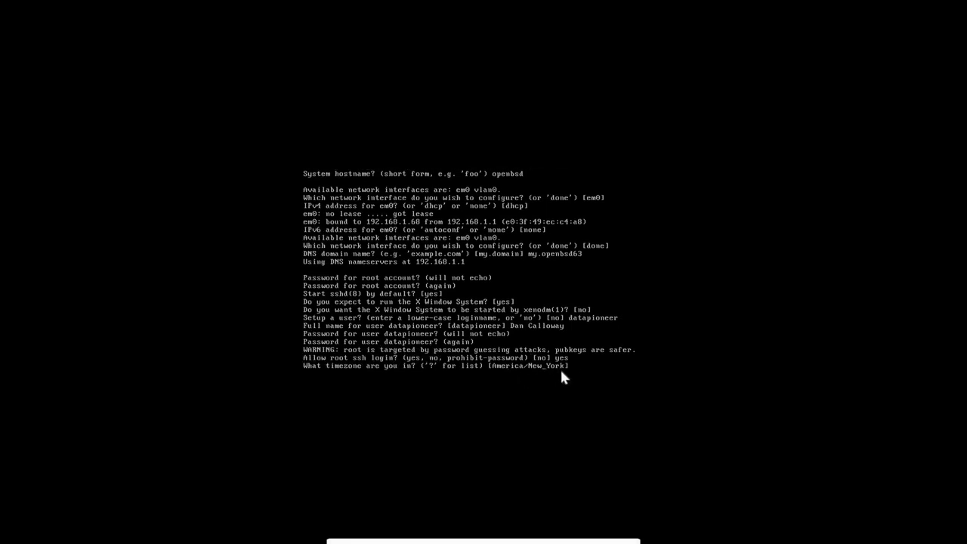
mouse_move(512, 380)
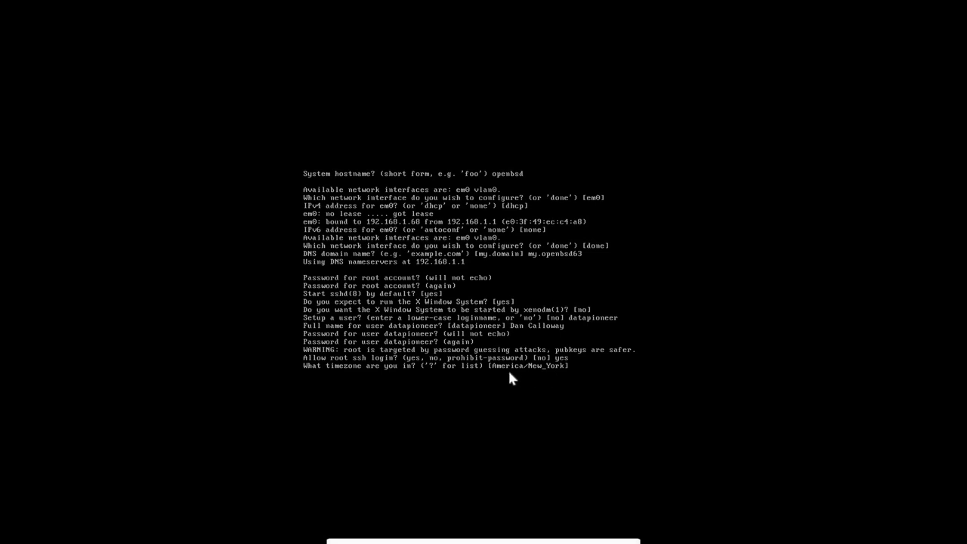
mouse_move(564, 381)
type("?")
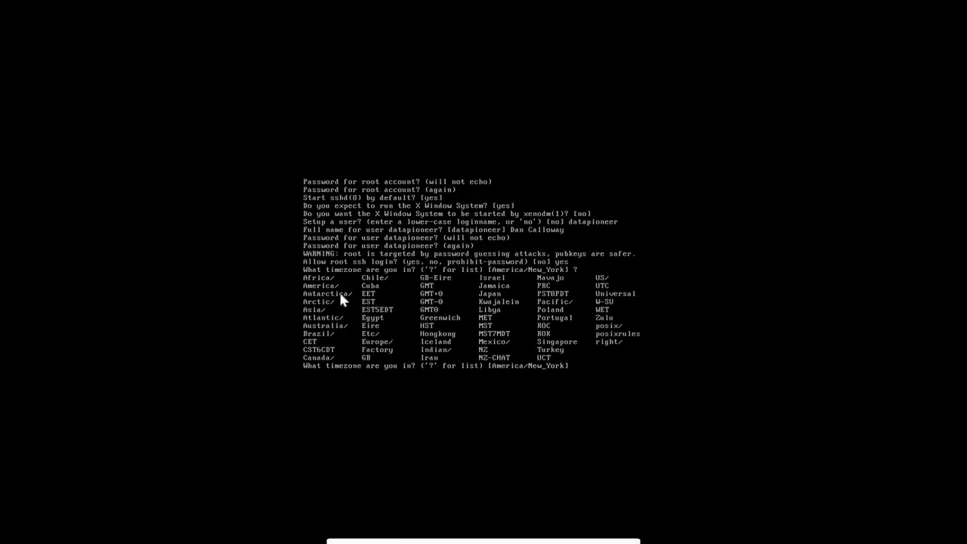
mouse_move(340, 415)
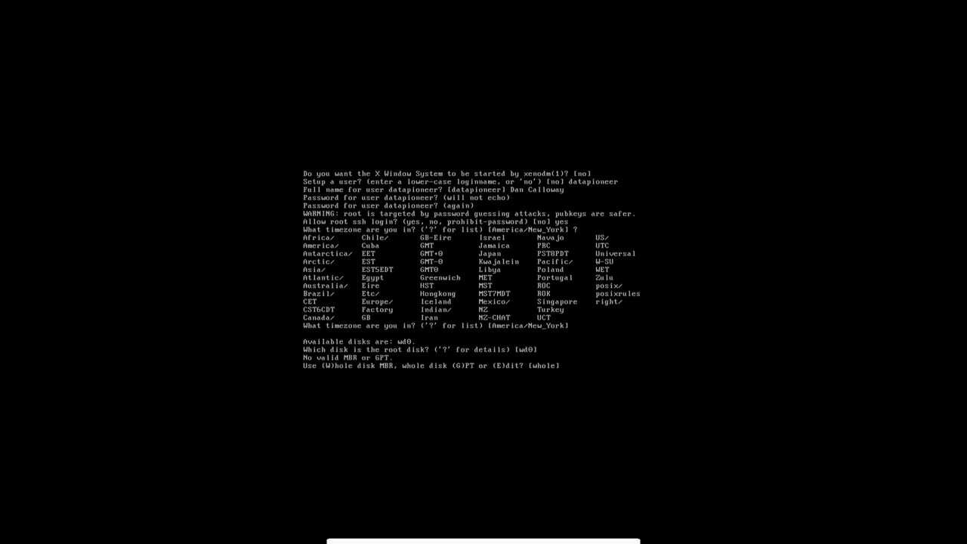
mouse_move(278, 296)
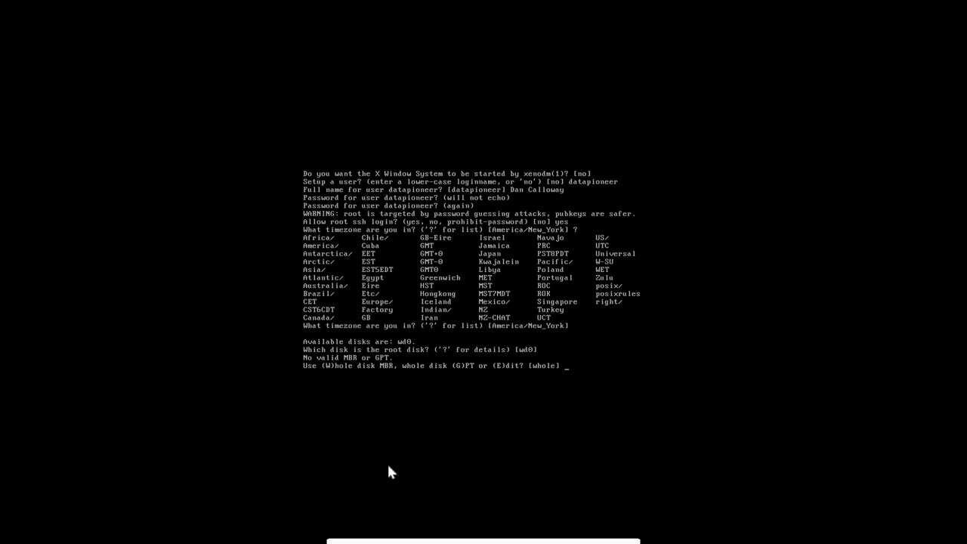
Use whole-disk MBR on wd0 and accept the automatic partition layout.
type("w")
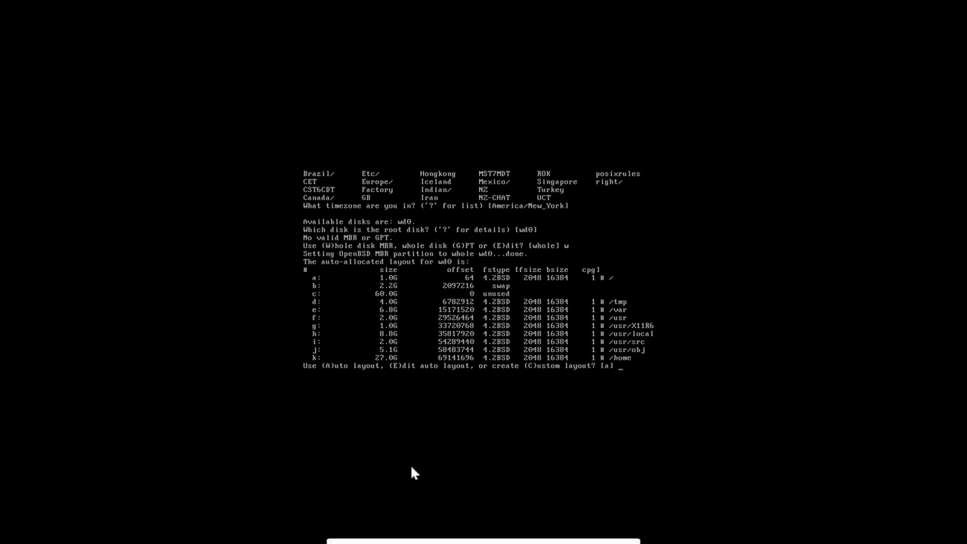
mouse_move(431, 315)
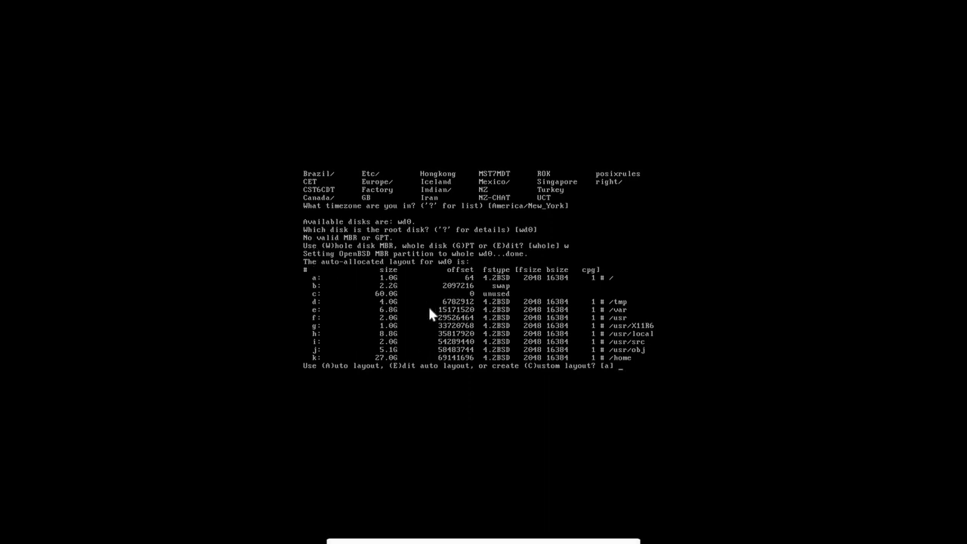
mouse_move(571, 377)
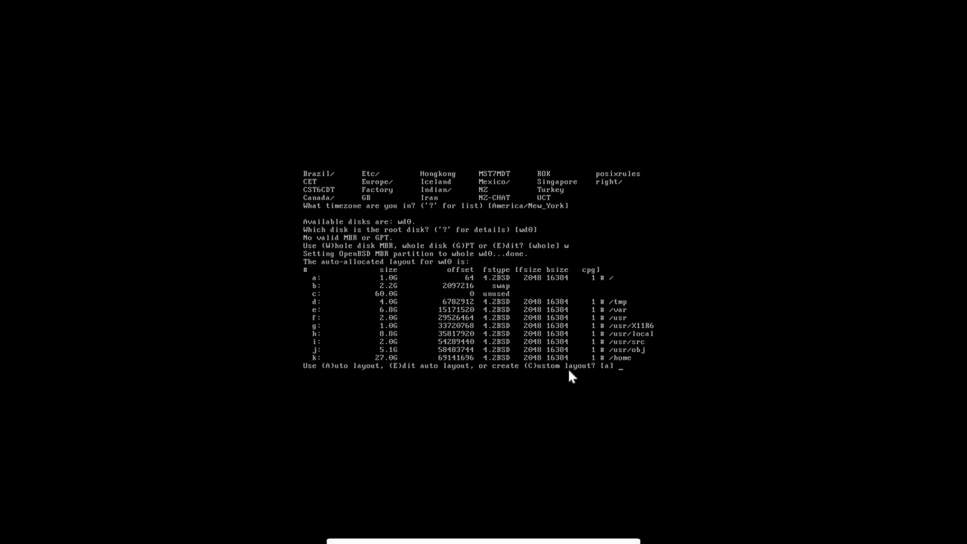
mouse_move(376, 398)
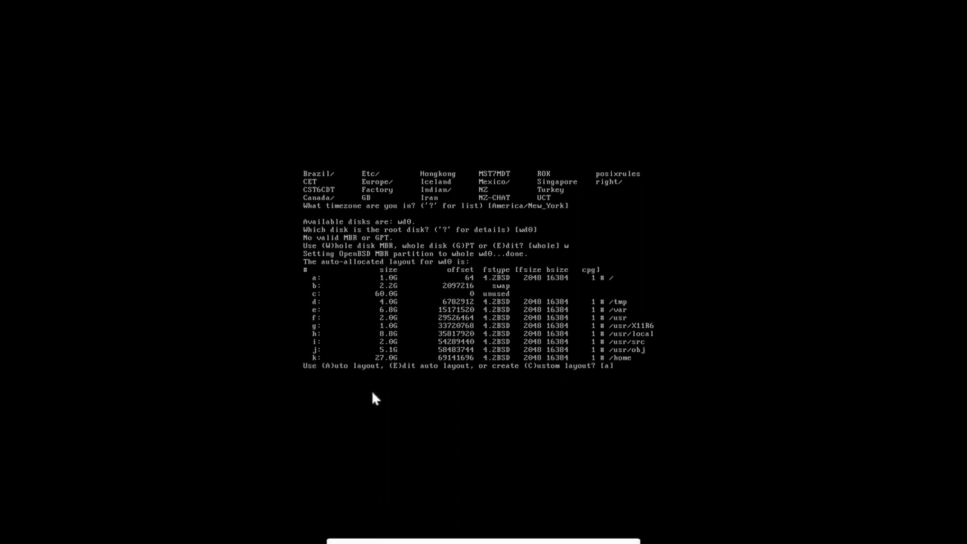
key("Return")
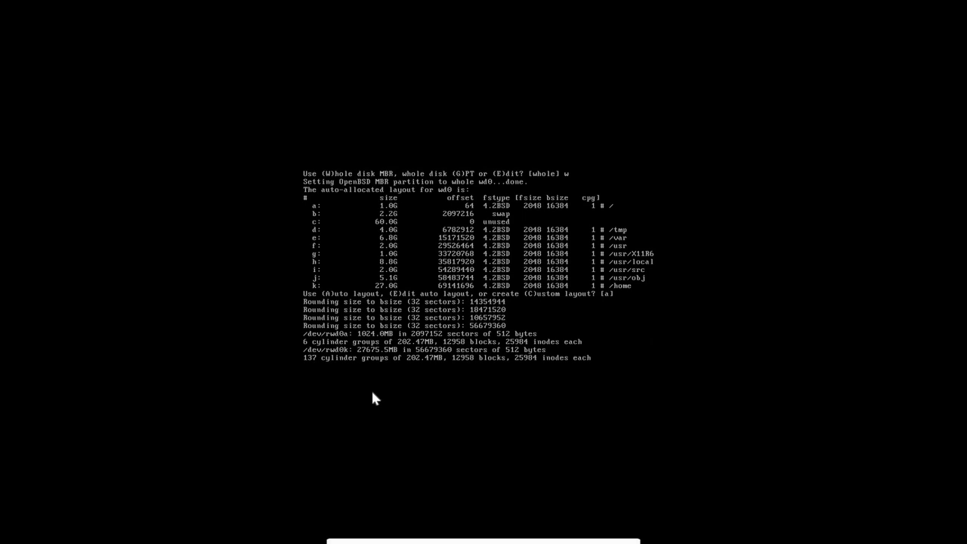
mouse_move(345, 398)
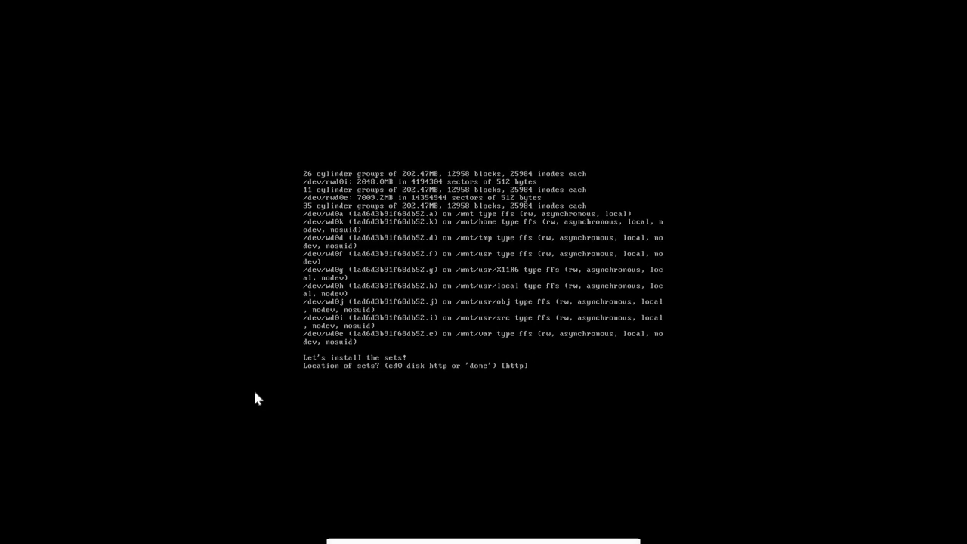
mouse_move(505, 381)
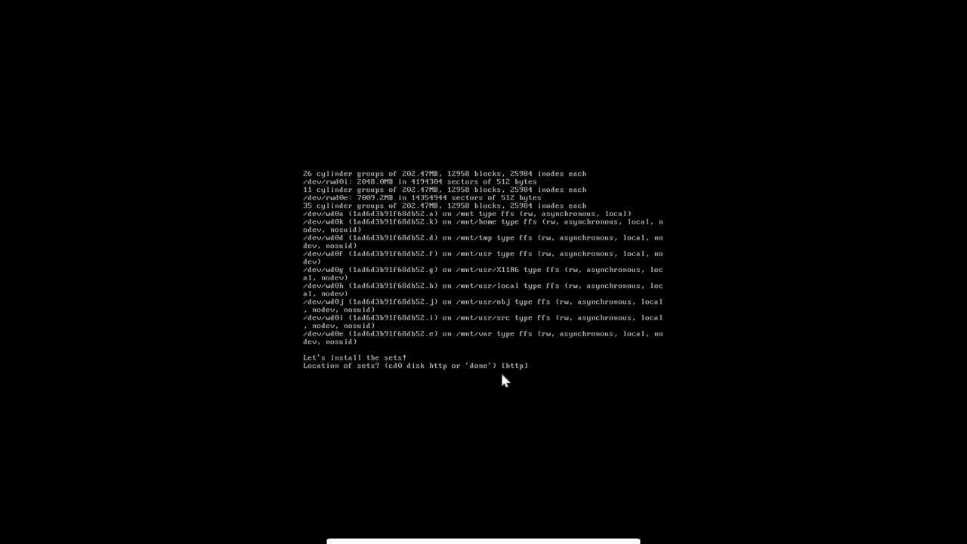
mouse_move(515, 405)
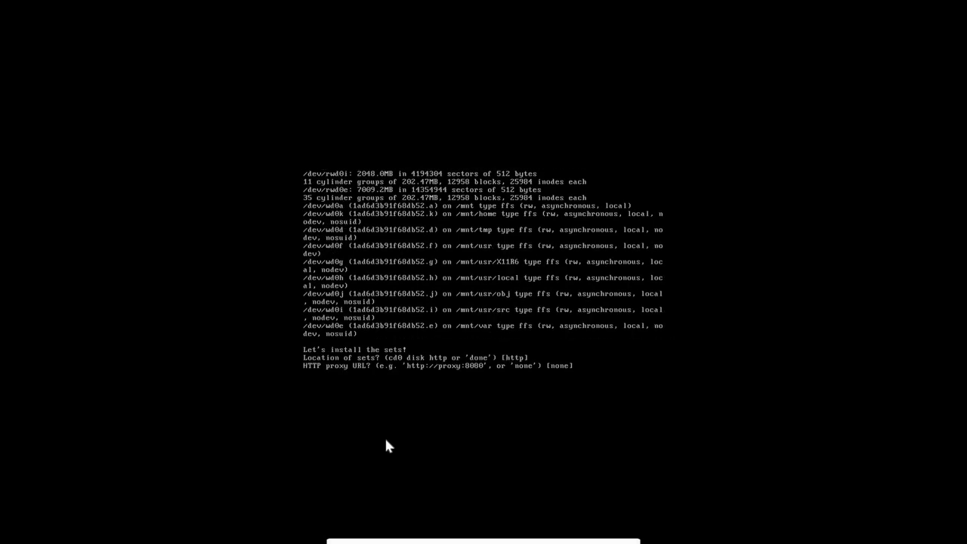
Fetch sets over HTTP from the default mirror with no proxy, deselecting game63.tgz.
key("Return")
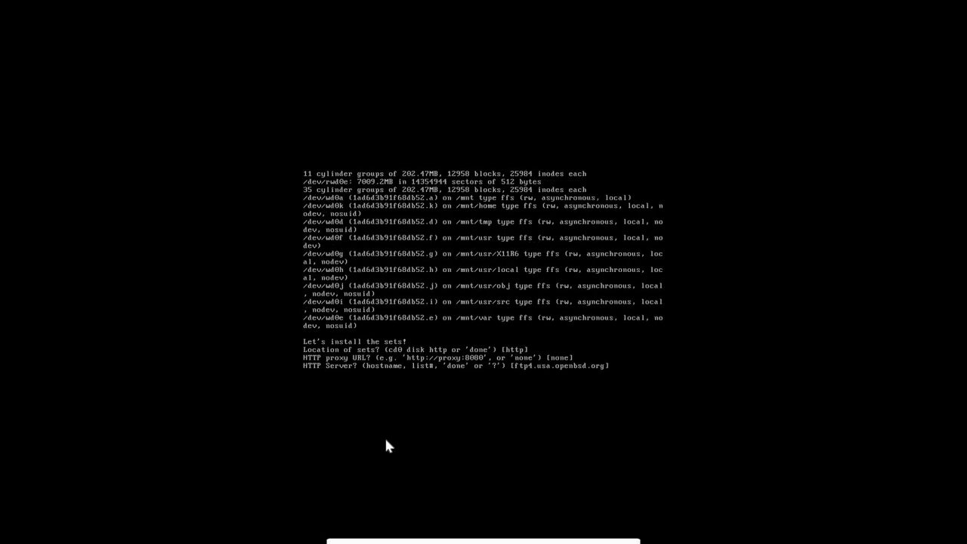
mouse_move(293, 376)
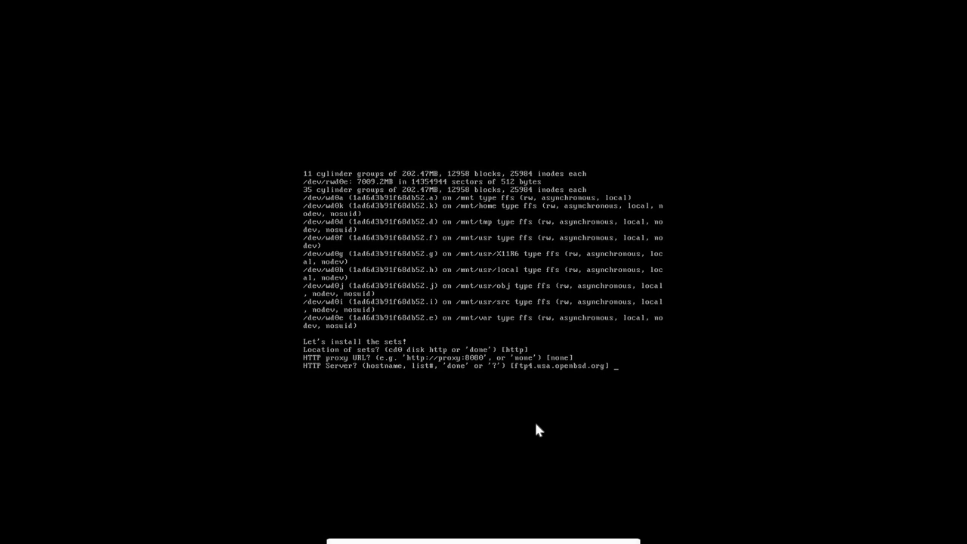
key("Return")
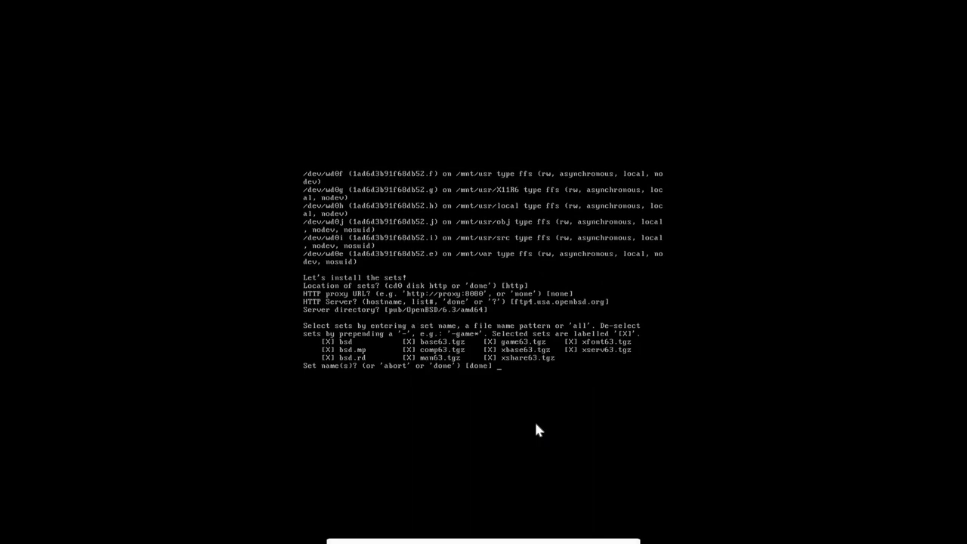
type("-")
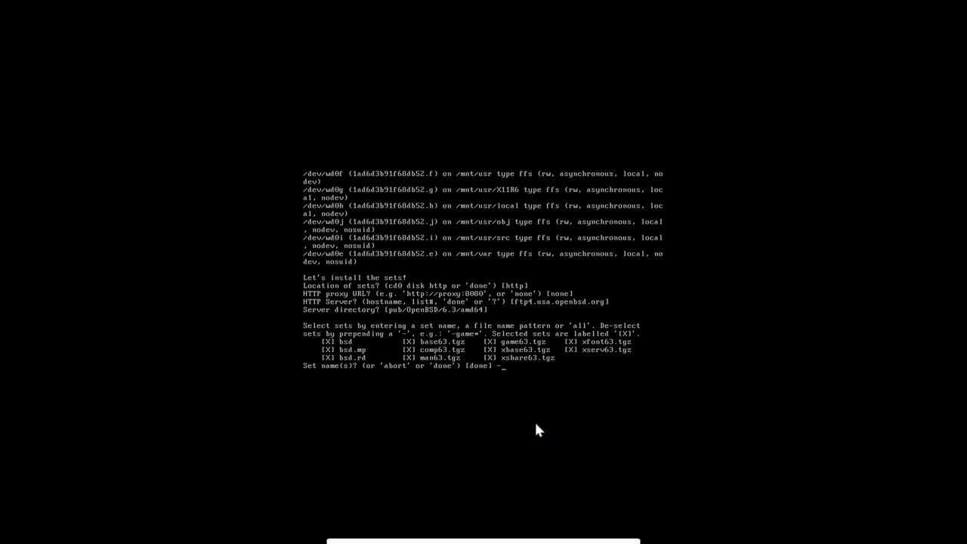
type("game63.tgz")
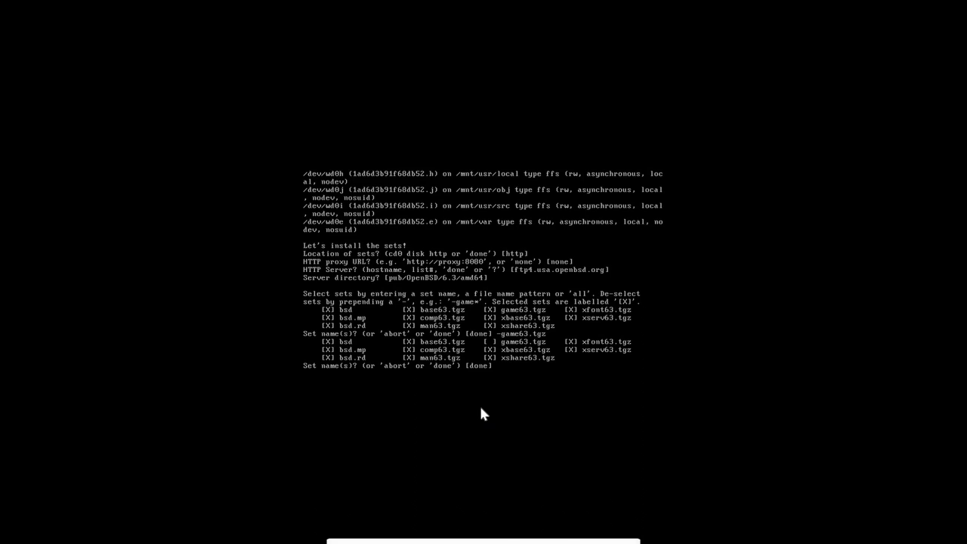
mouse_move(484, 412)
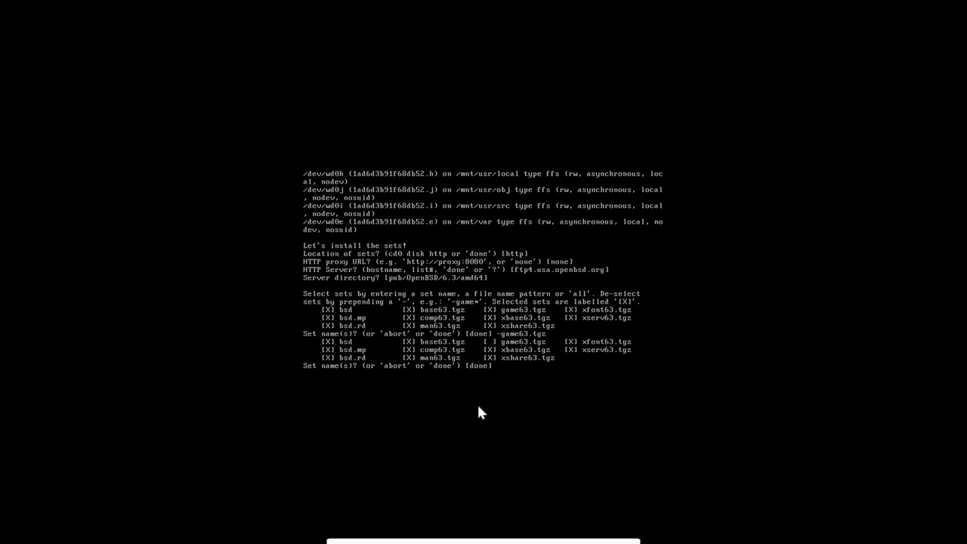
mouse_move(471, 376)
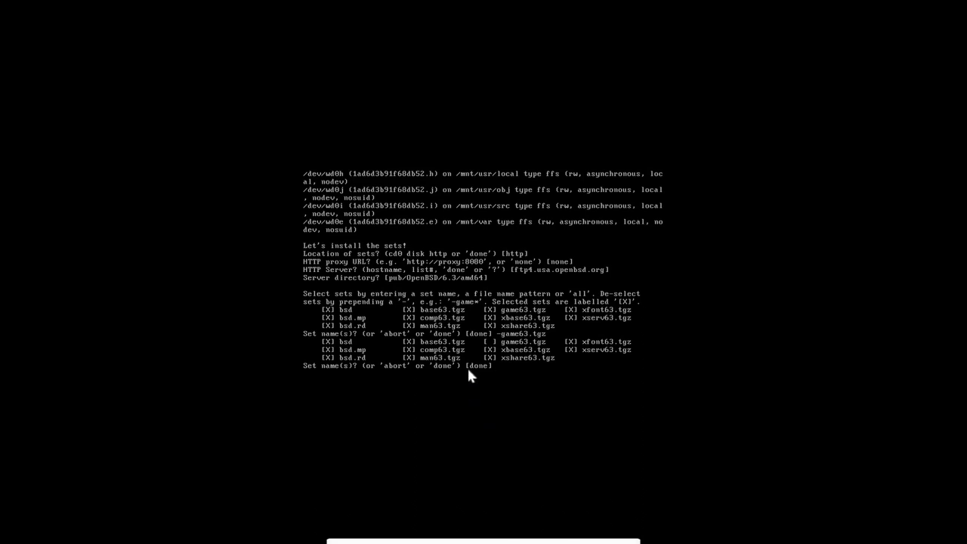
key("Return")
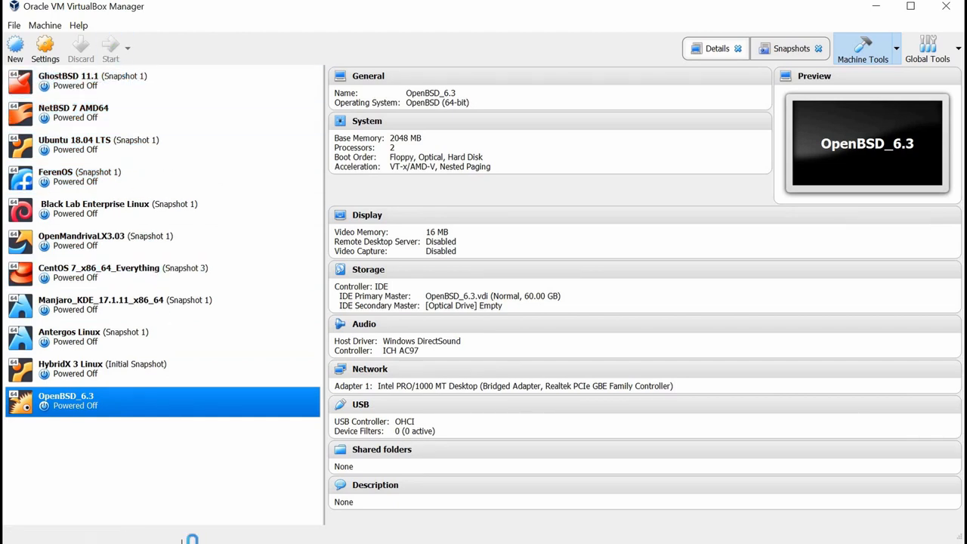
mouse_move(195, 516)
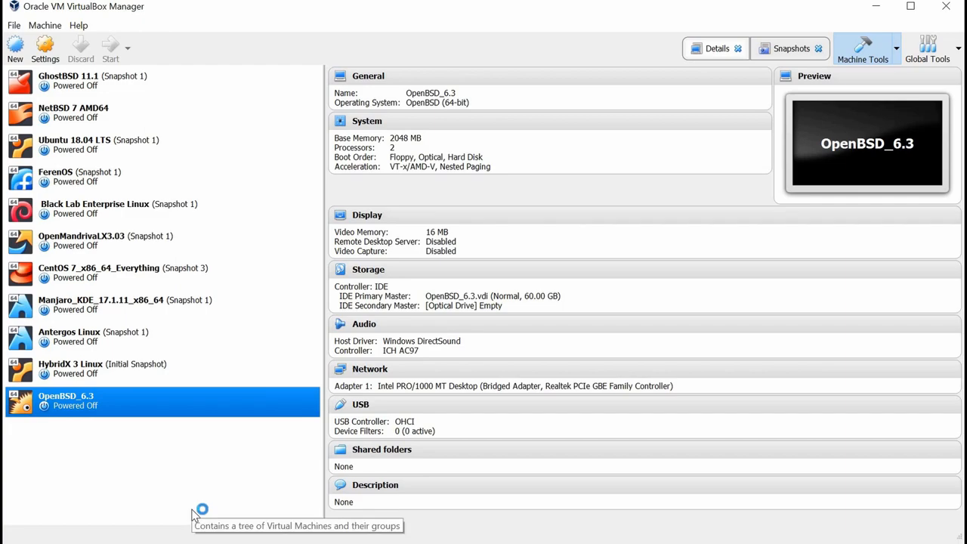
Select the OpenBSD_6.3 VM in the Manager list to review its 60 GB disk and bridged adapter.
left_click(110, 49)
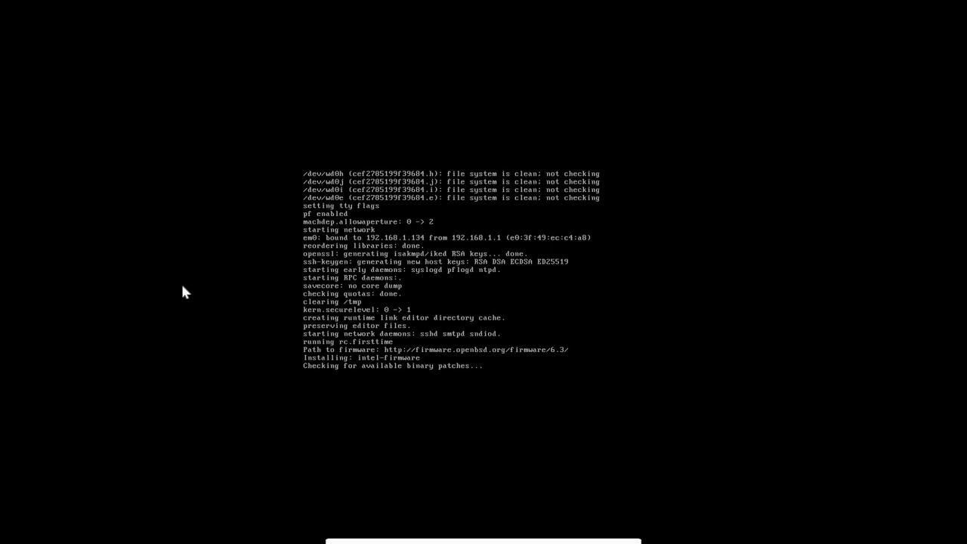
mouse_move(187, 293)
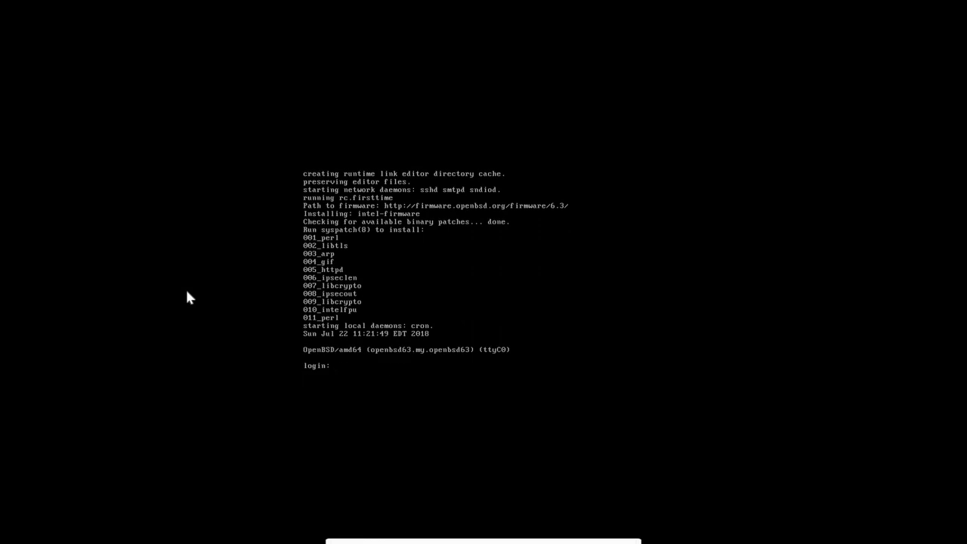
Log in as root and run syspatch to install patches 001_perl through 011_perl.
type("root")
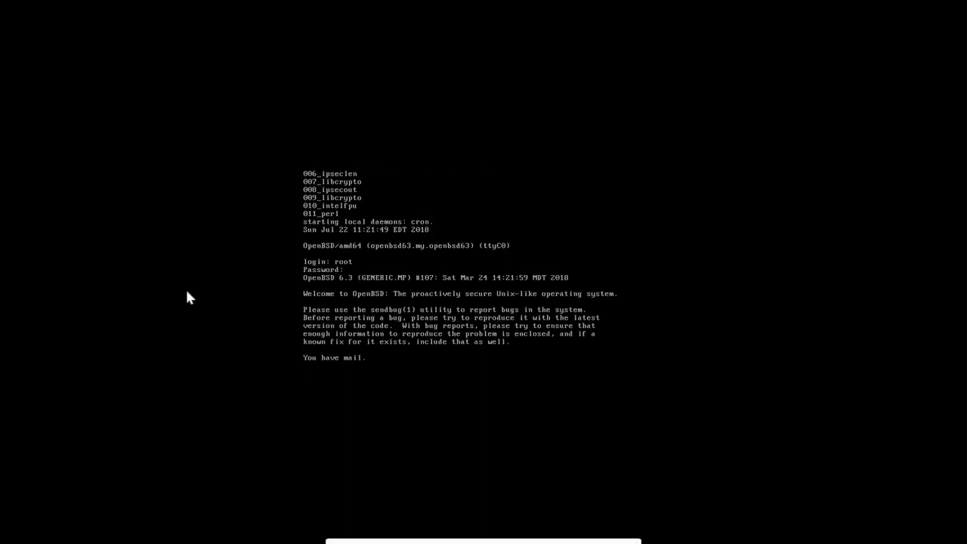
key("Return")
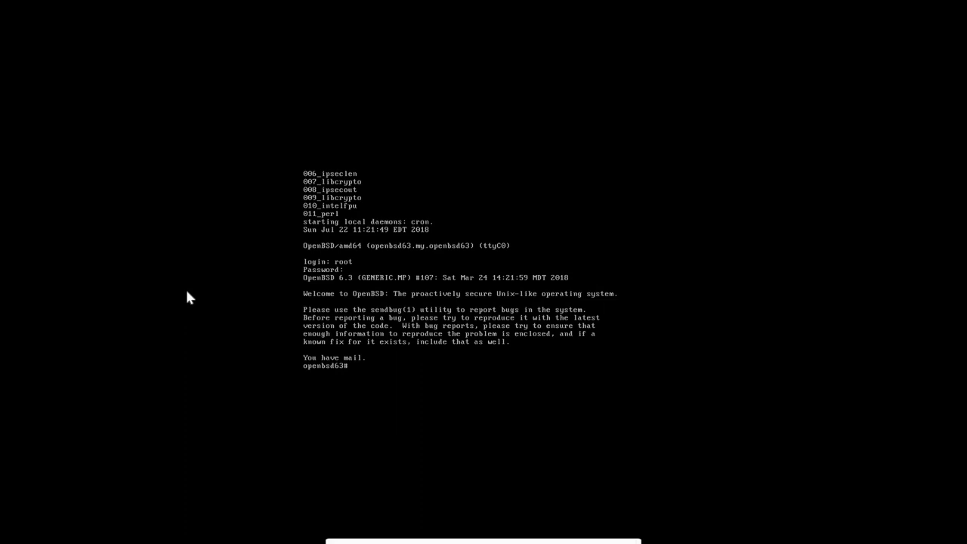
type("syspatch")
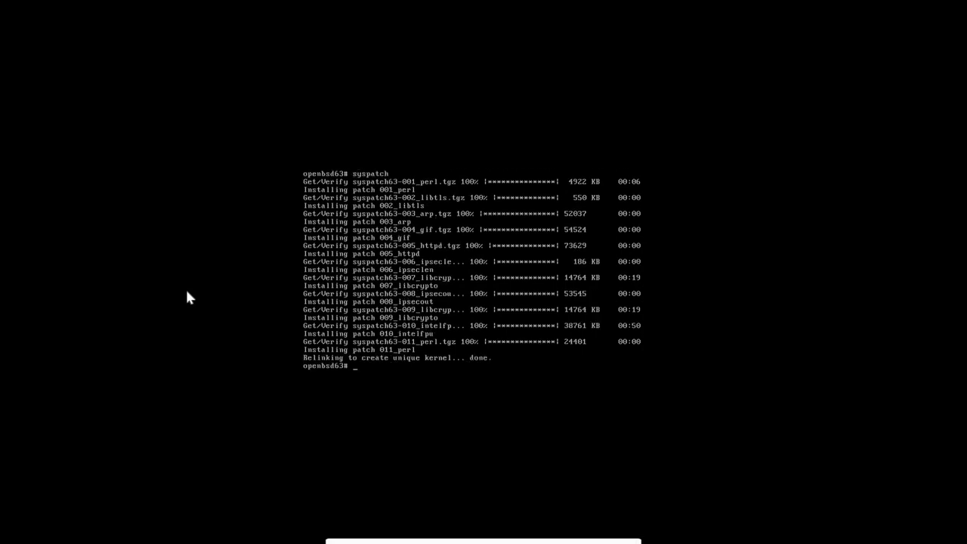
Run uname -r, uname -a and ifconfig to confirm release 6.3 and address 192.168.1.134.
type("uname -r")
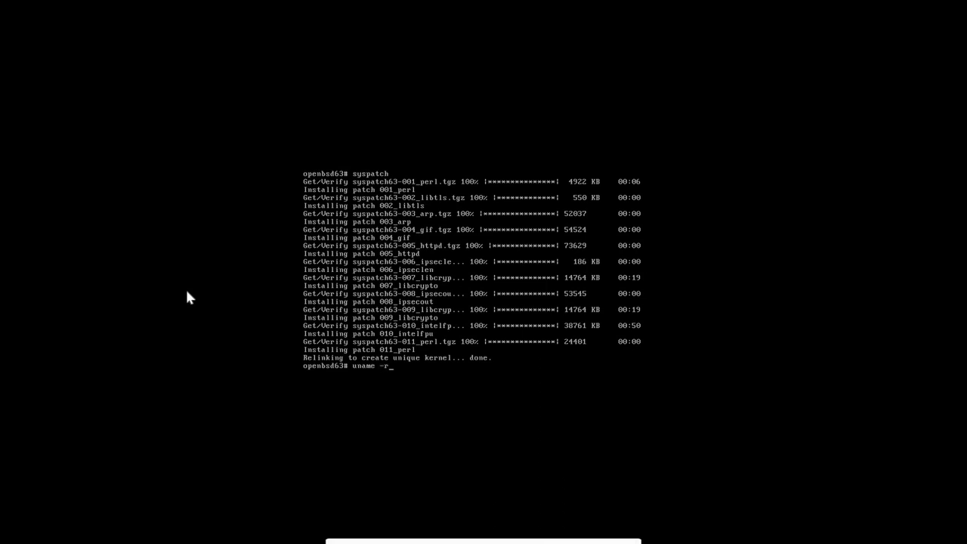
key("Return")
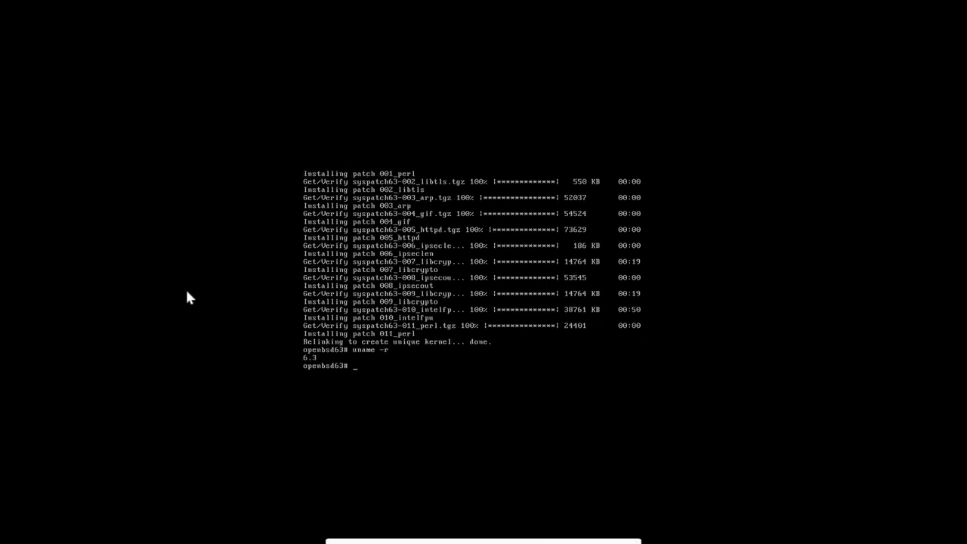
type("uname -a")
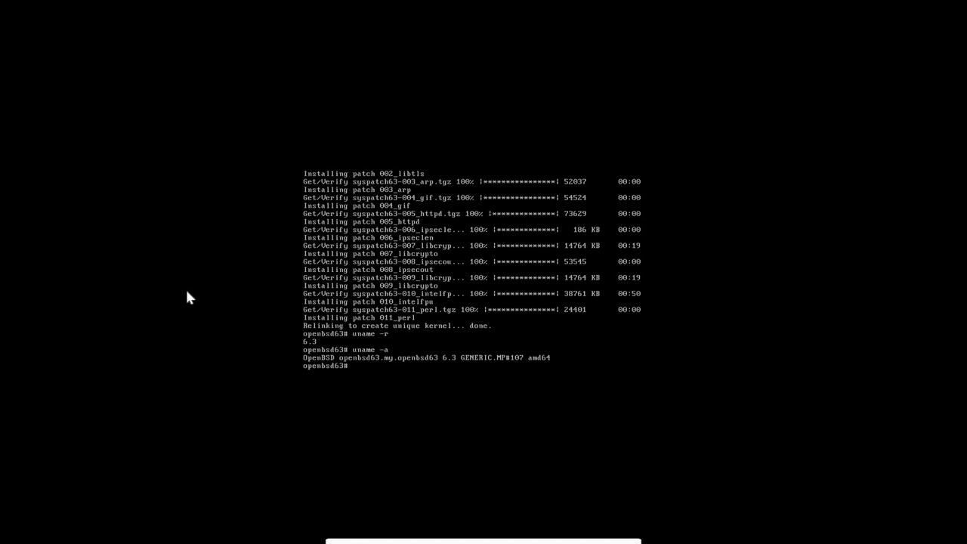
type("ifco")
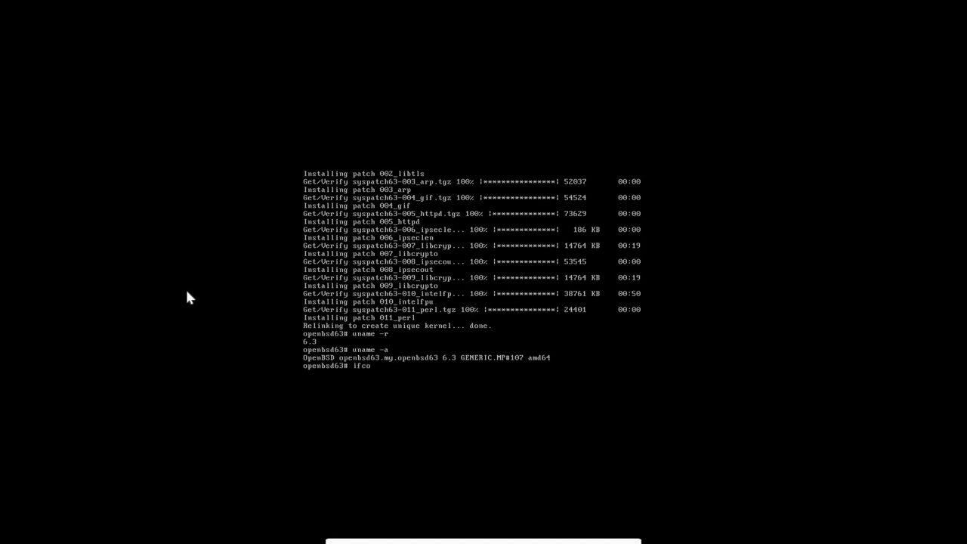
key("Return")
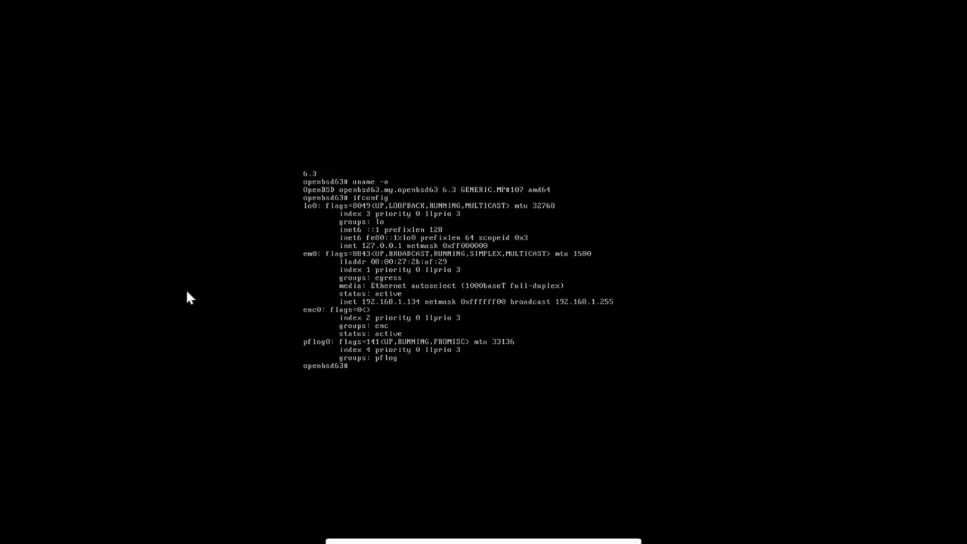
mouse_move(251, 232)
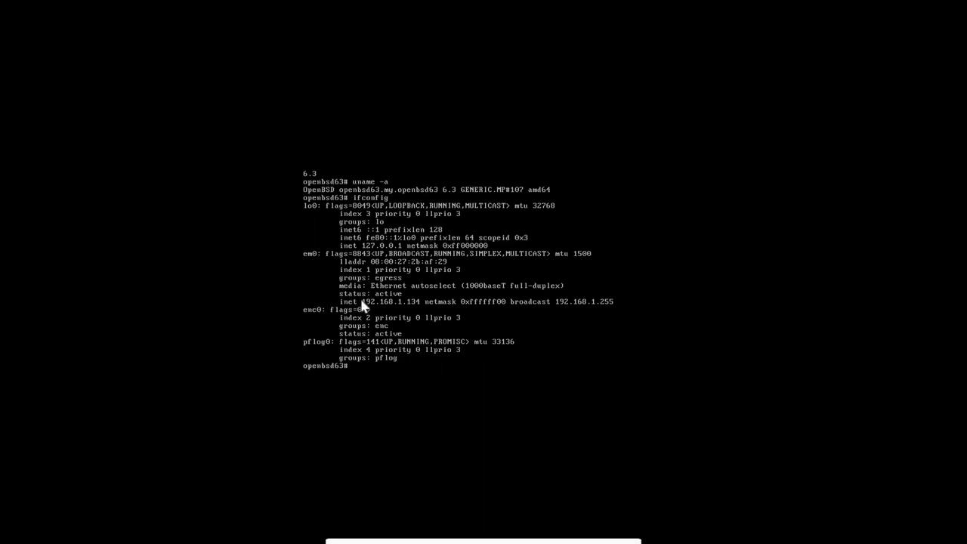
mouse_move(427, 314)
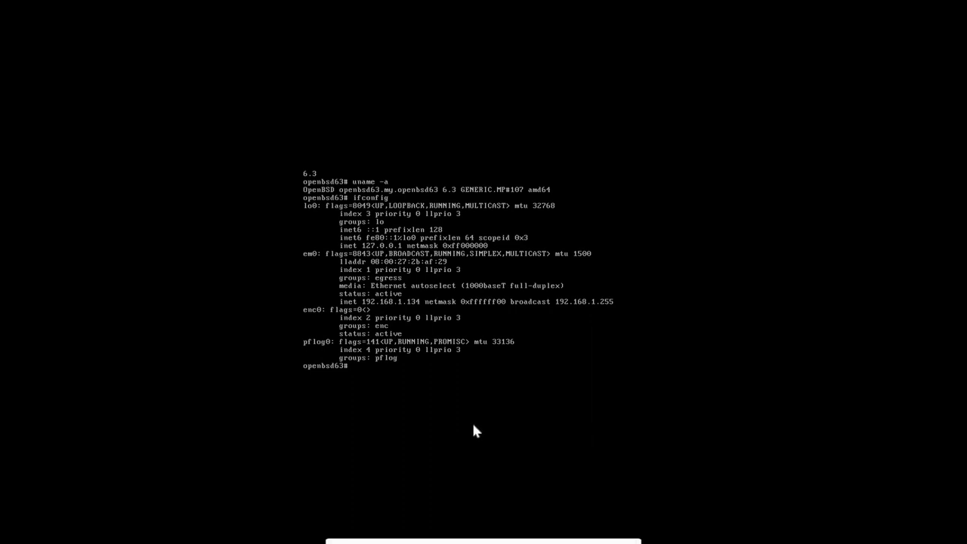
Switch to the datapioneer account with su - and inspect its home directory with pwd and ls.
type("su - datap")
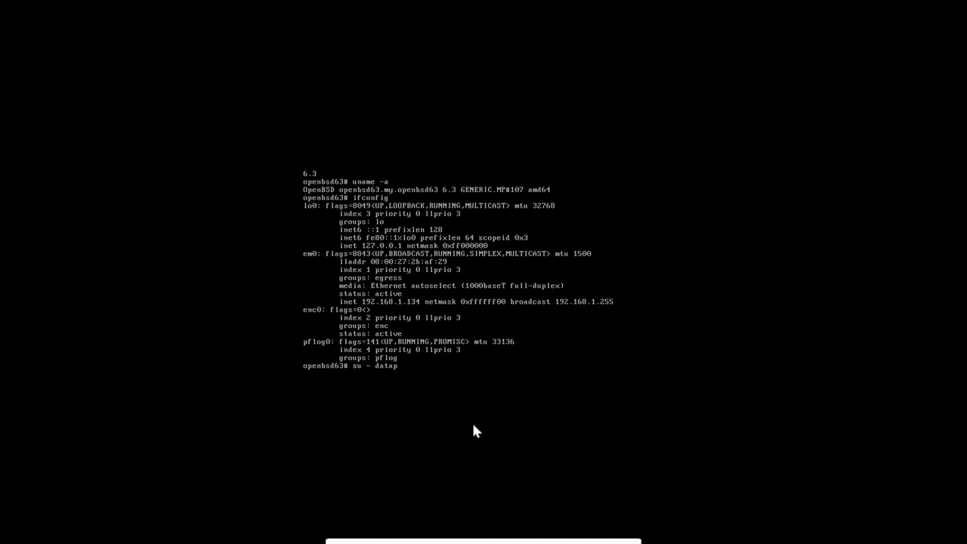
key("Return")
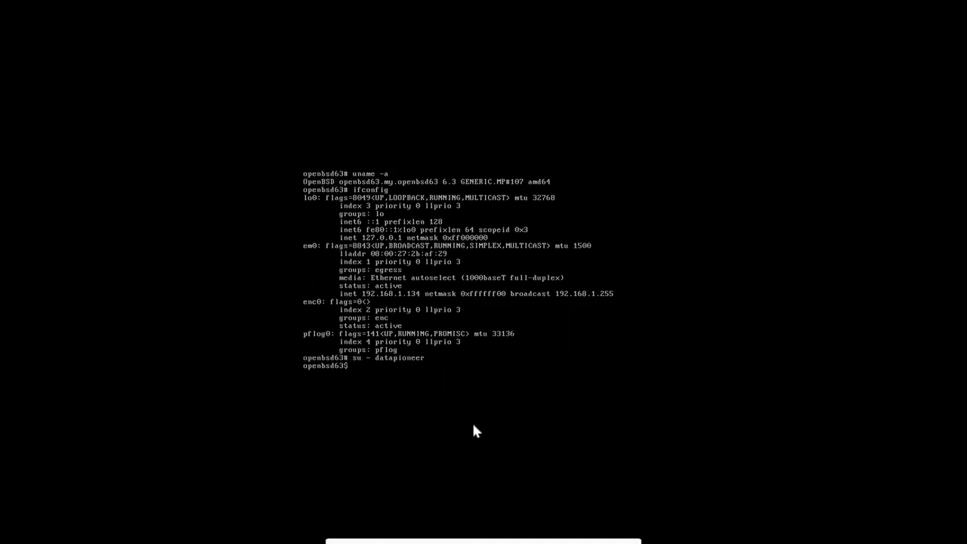
type("pwd")
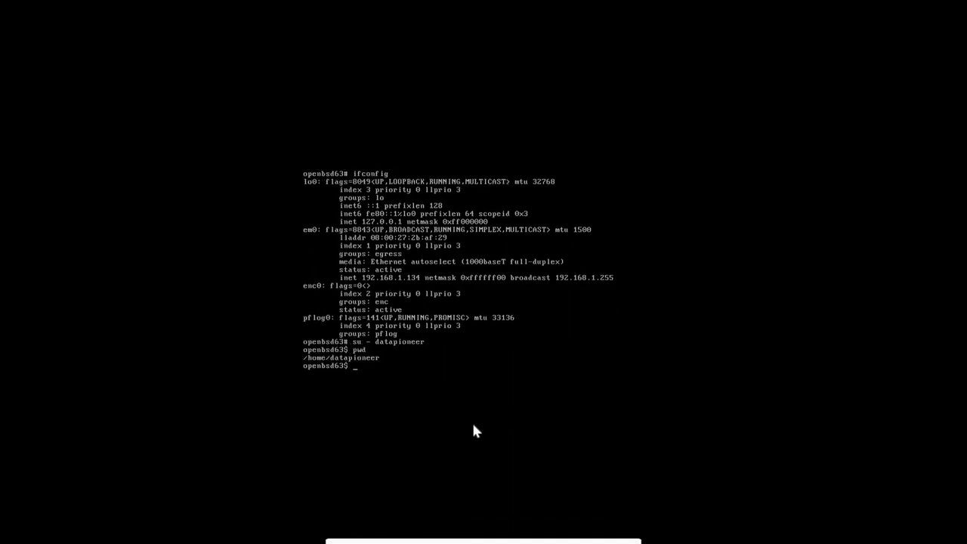
type("ls -lh")
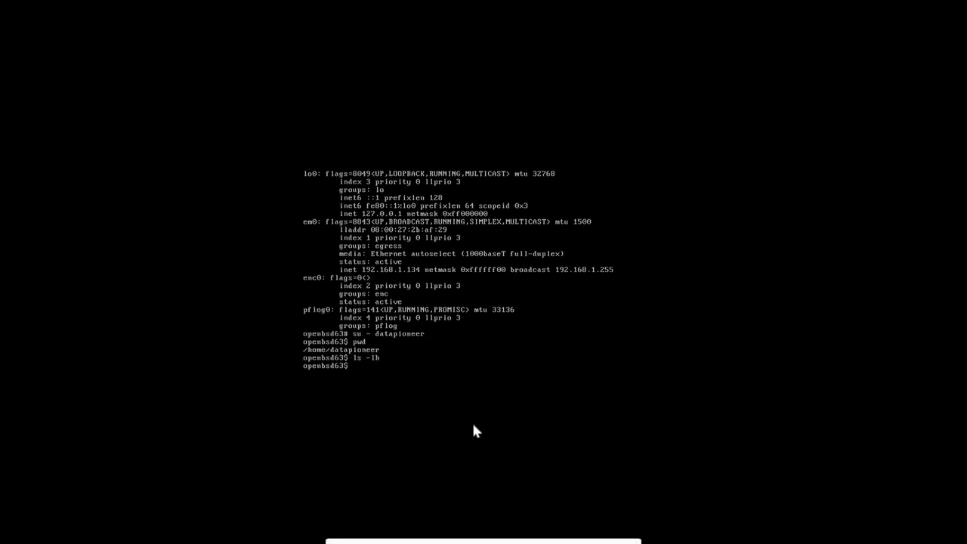
Create documents, downloads, music, pictures and videos folders, list them, and exit to root.
type("mkdir")
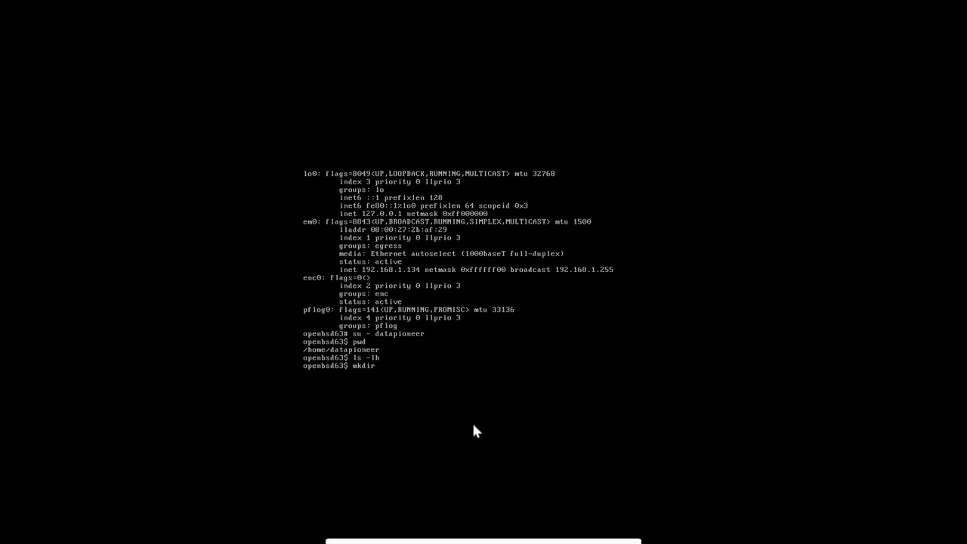
type("documents")
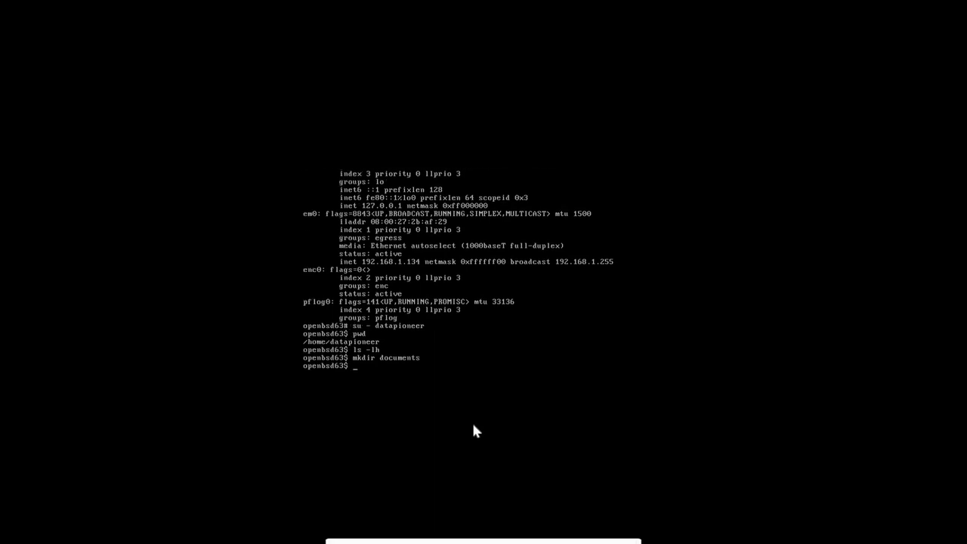
type("mkdir m")
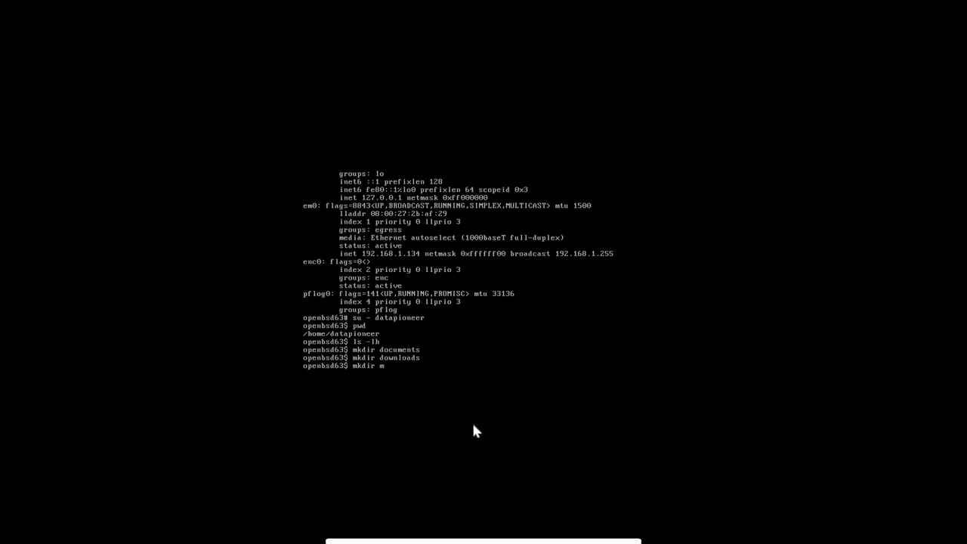
type("usic")
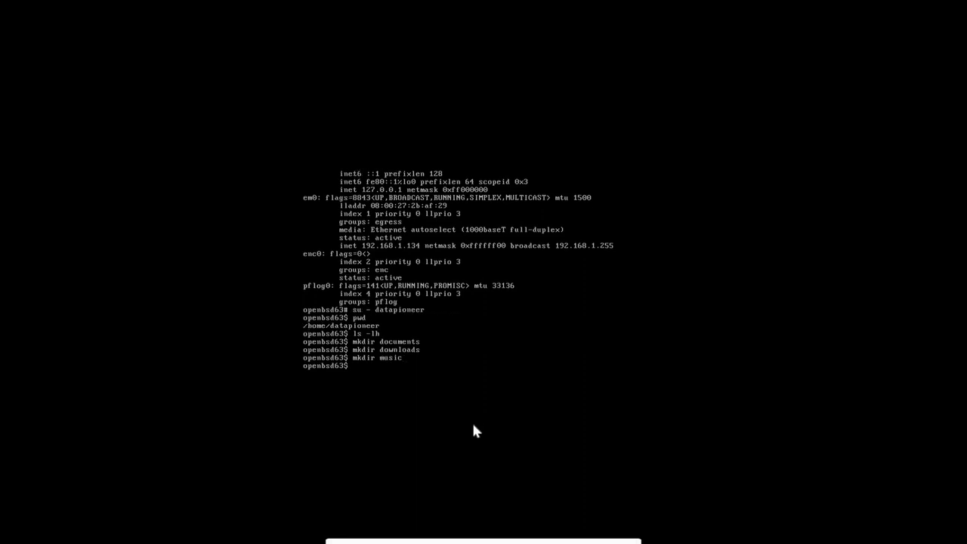
type("mkdir mus")
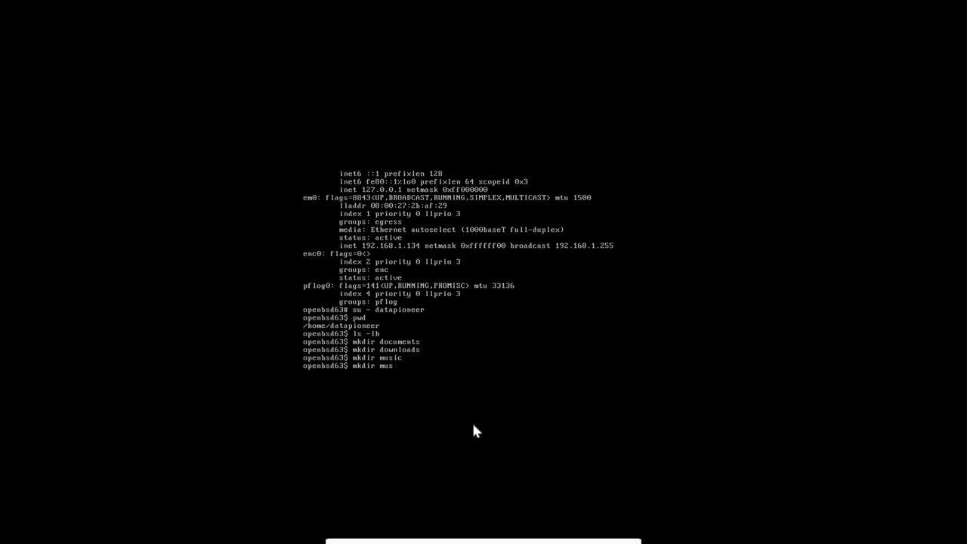
type("picture")
type("mkdir videos")
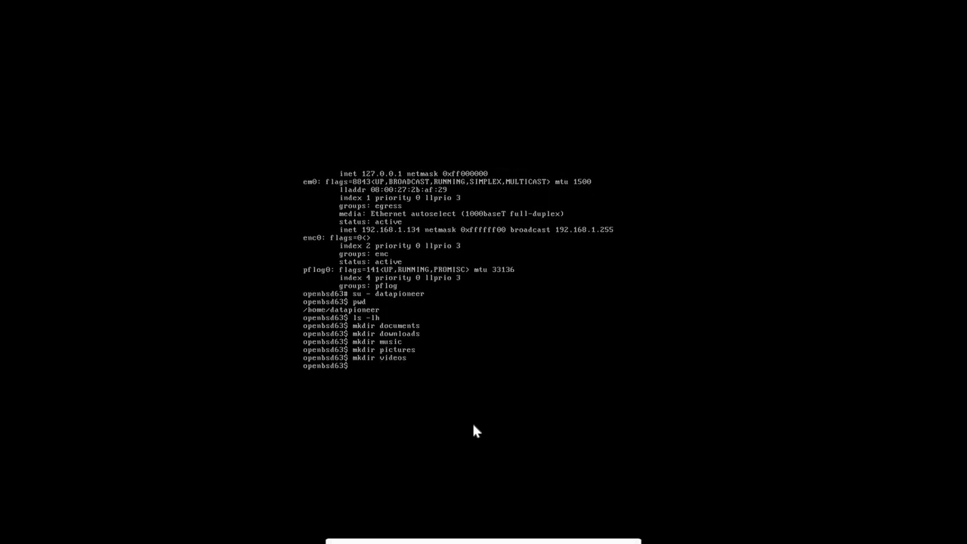
type("pwd")
type("ls -l")
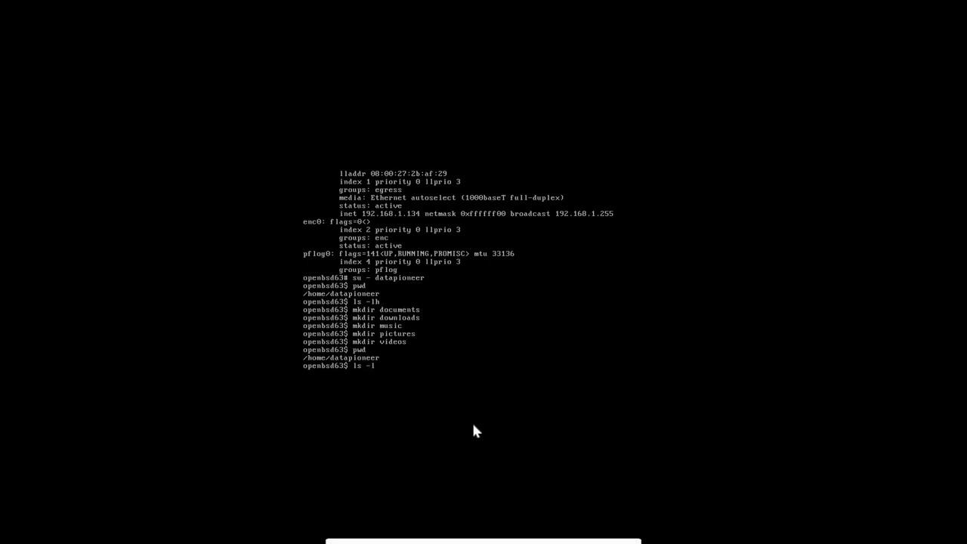
key("Return")
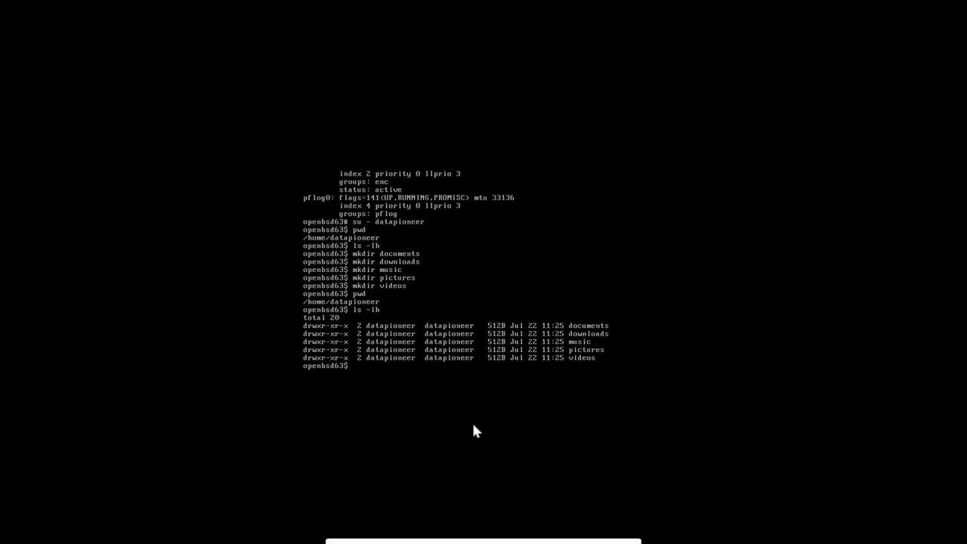
type("exit")
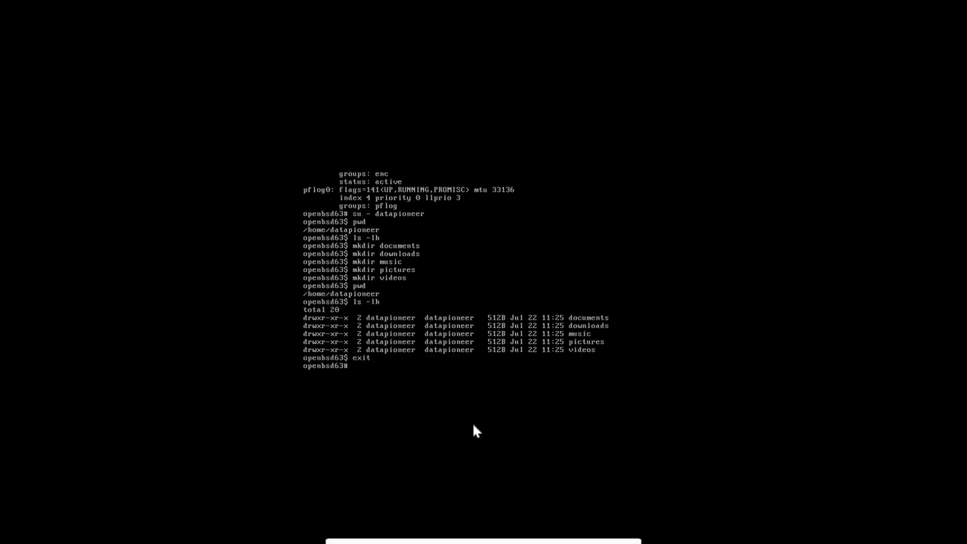
Exit the root shell and power off the OpenBSD_6.3 machine from the close dialog.
type("exit")
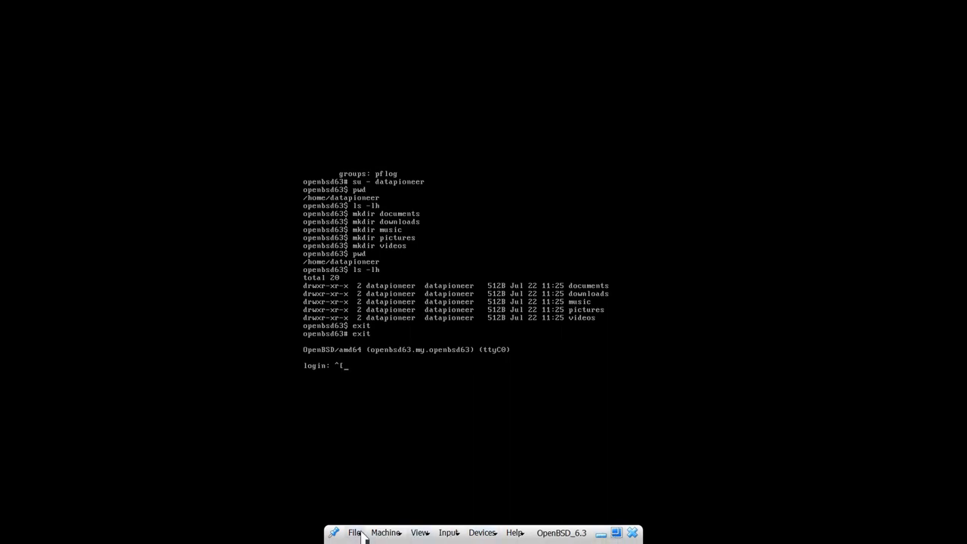
left_click(633, 532)
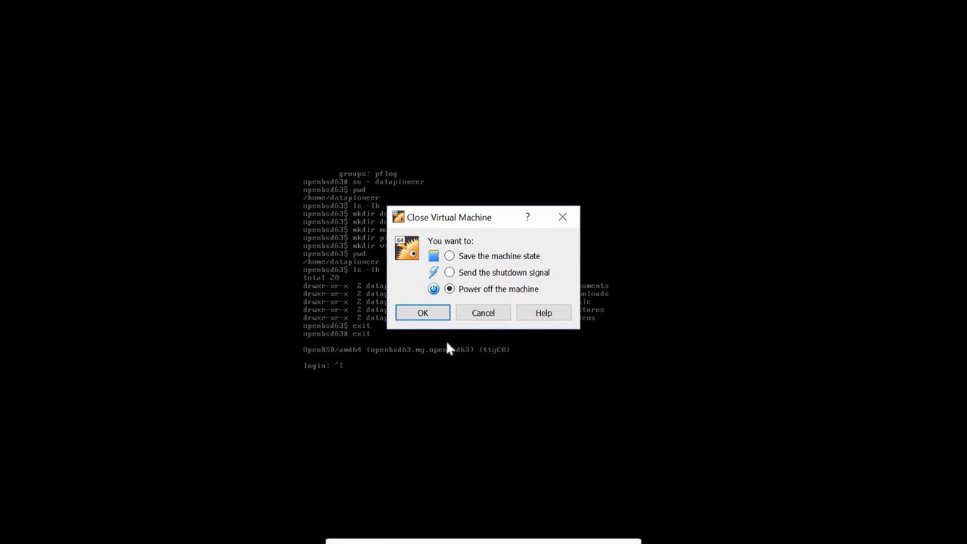
left_click(423, 313)
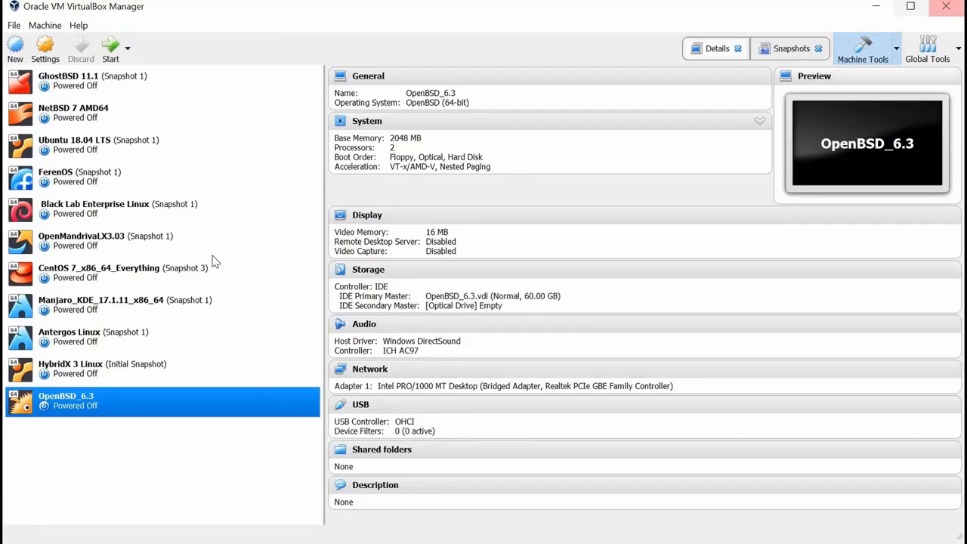
mouse_move(113, 409)
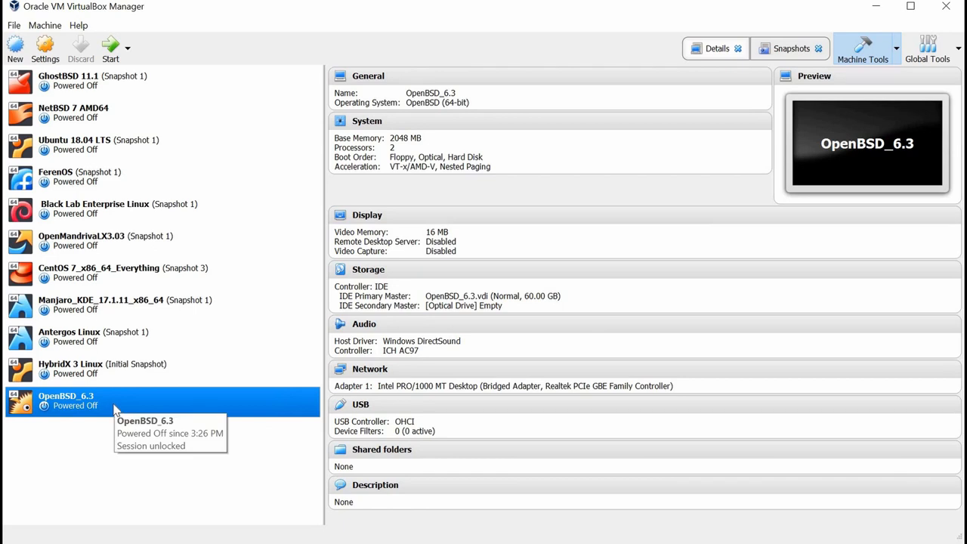